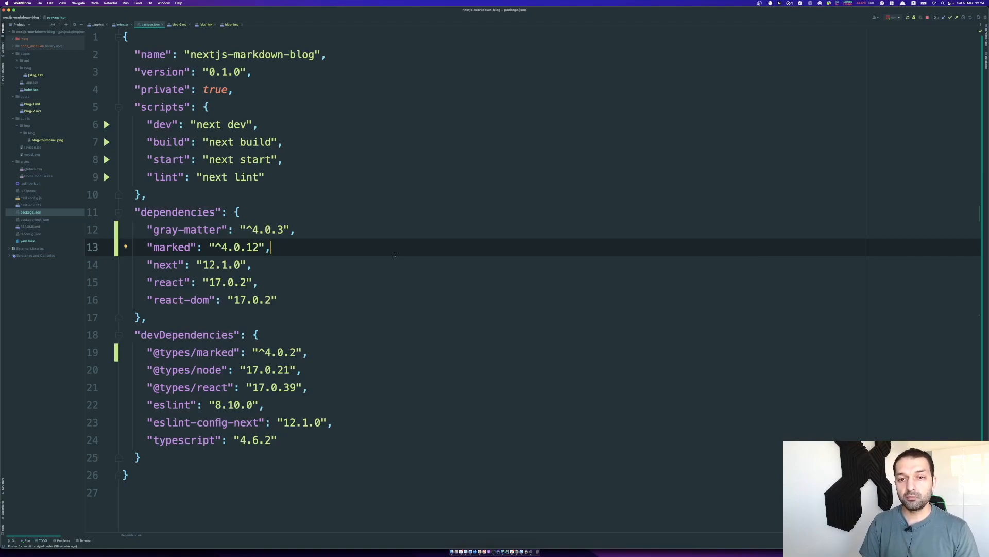
# Open posts/blog-1.md showing its title, date, description and thumbnail front matter.
pyautogui.click(272, 230)
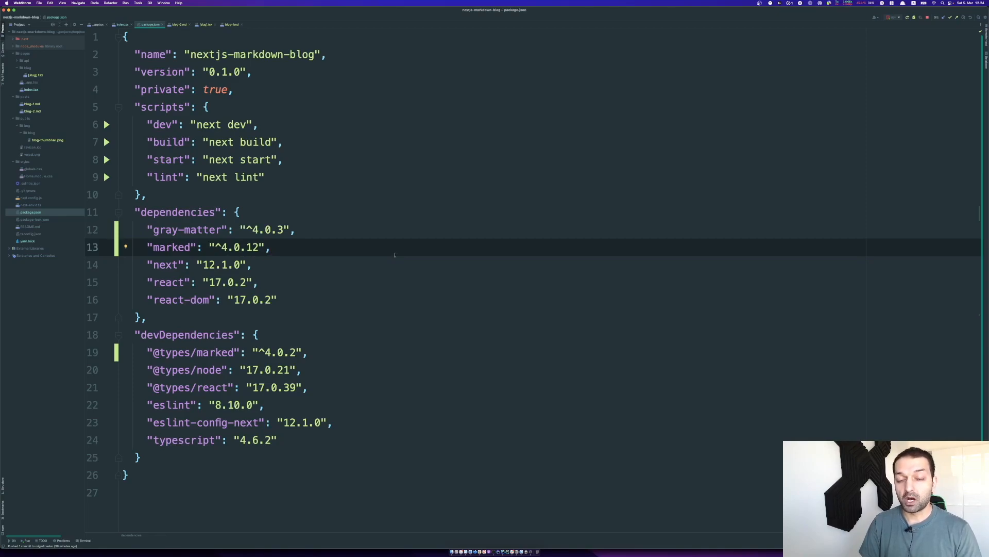
pyautogui.click(148, 229)
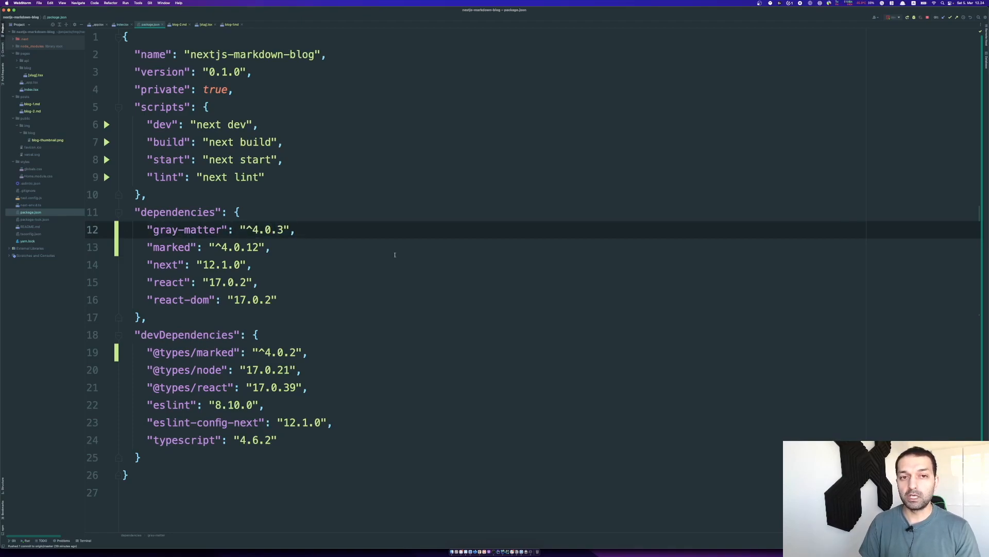
pyautogui.click(231, 23)
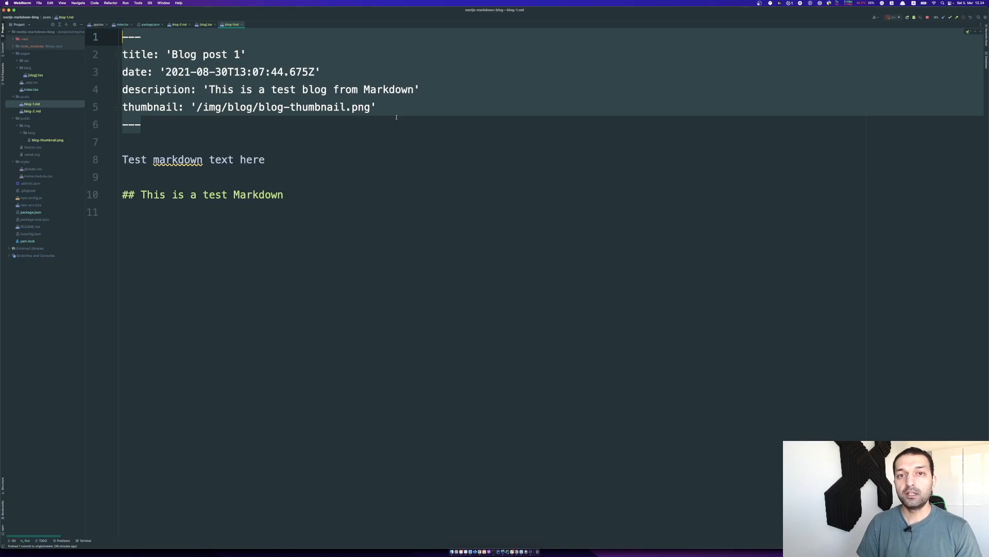
# Switch back to package.json listing the gray-matter and marked dependencies.
pyautogui.click(376, 107)
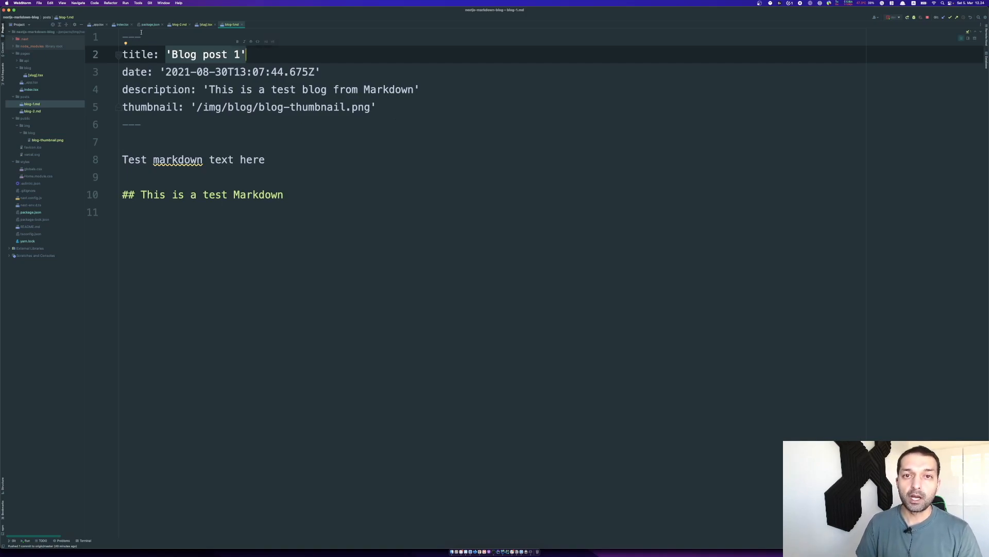
pyautogui.click(150, 23)
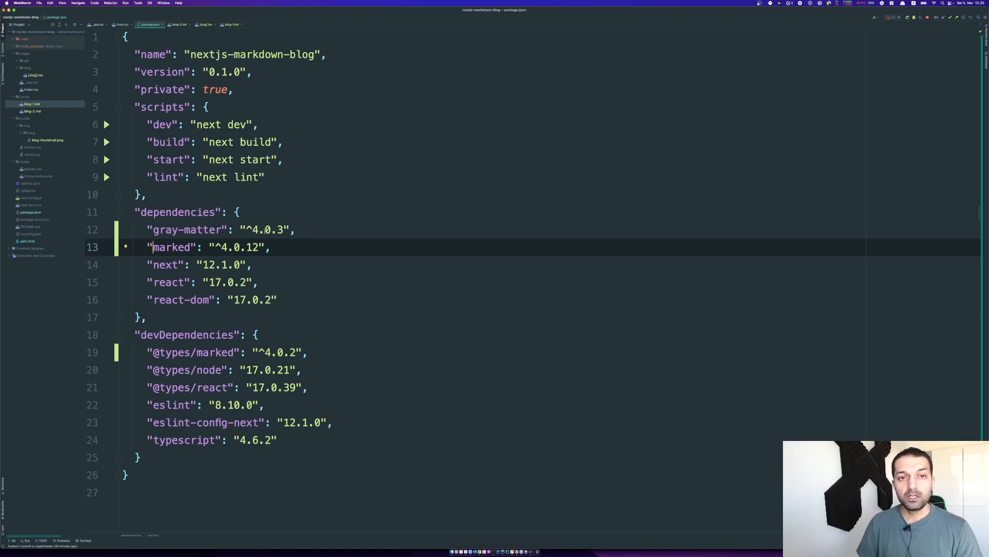
# Open pages/index.tsx at getStaticProps, pointing out the slug creation and markdown-reading block.
pyautogui.click(30, 89)
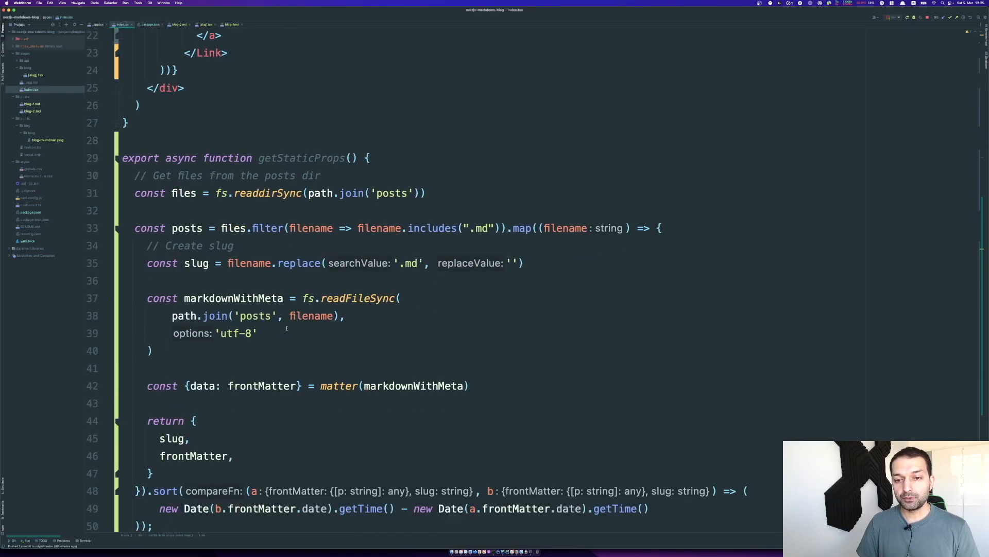
pyautogui.scroll(-3)
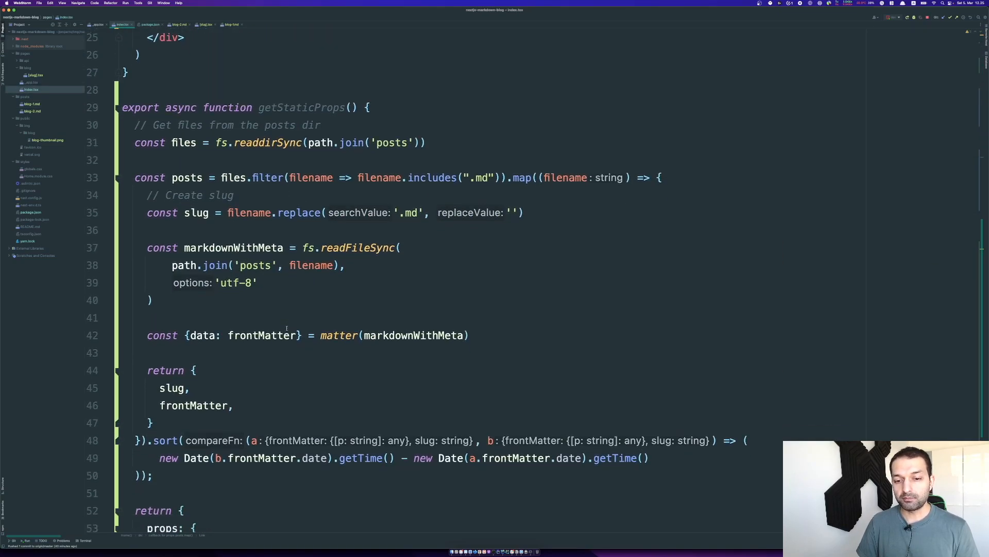
pyautogui.scroll(-3)
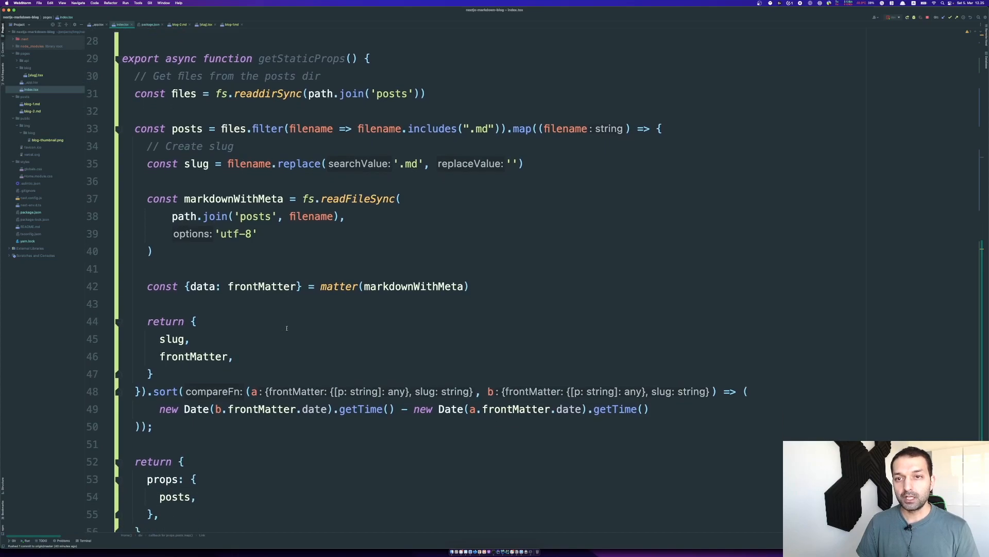
pyautogui.scroll(3)
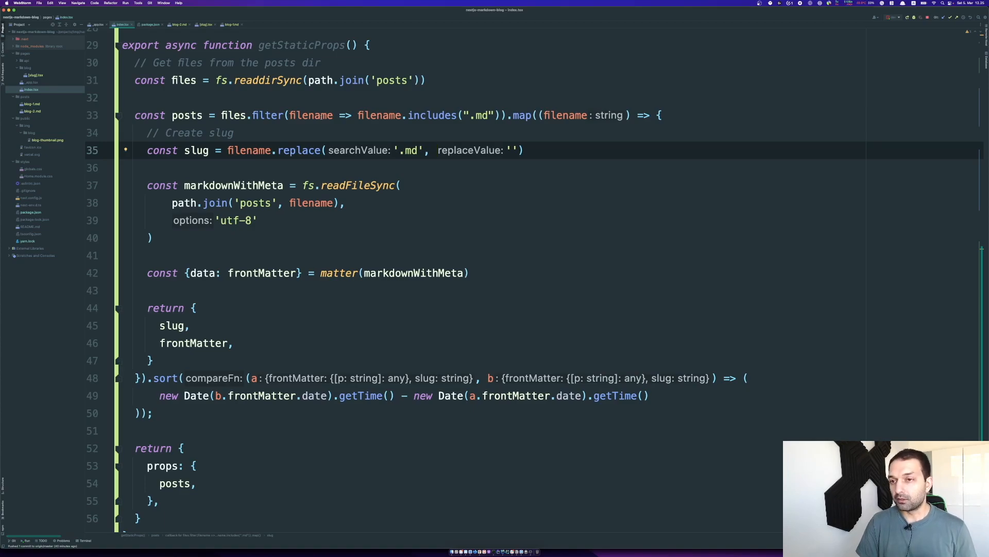
pyautogui.click(436, 151)
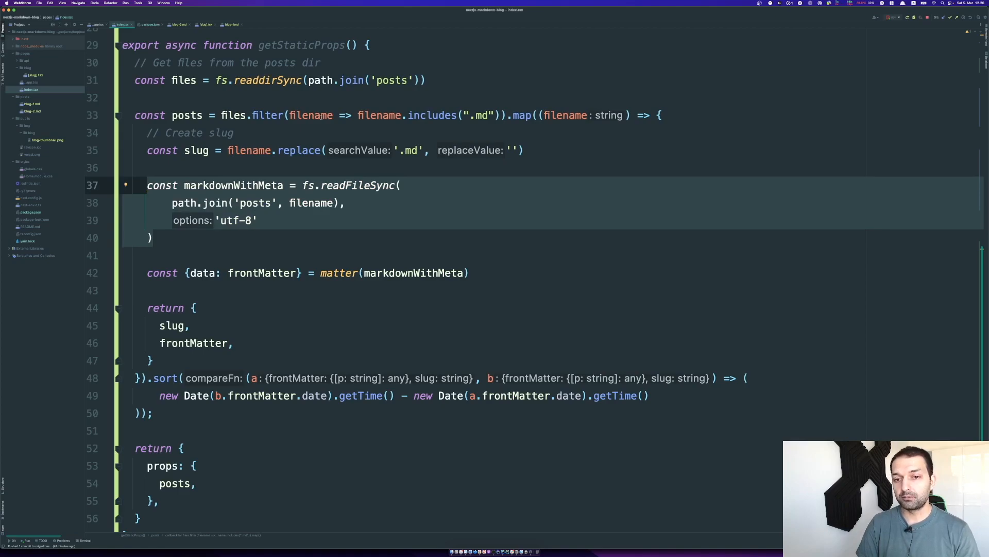
pyautogui.click(467, 272)
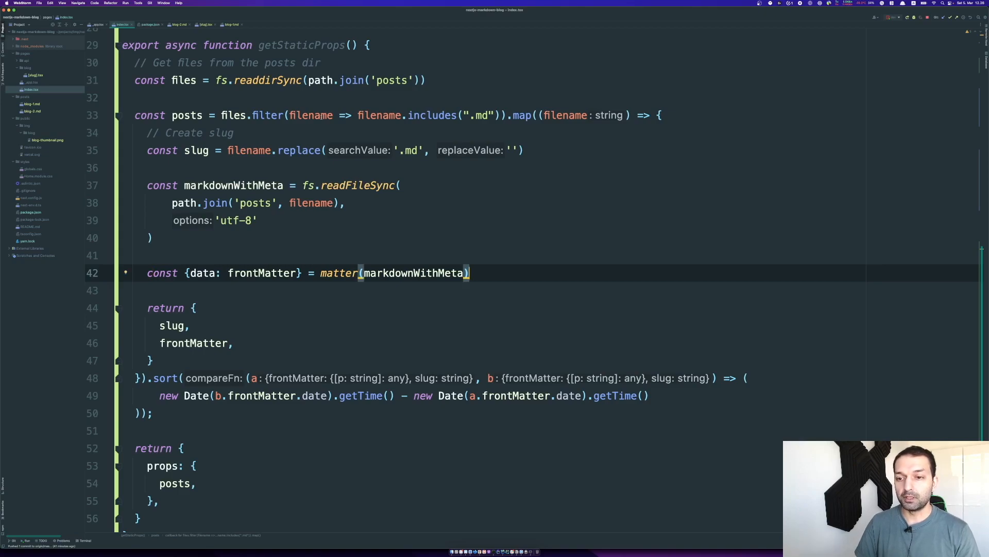
pyautogui.scroll(3)
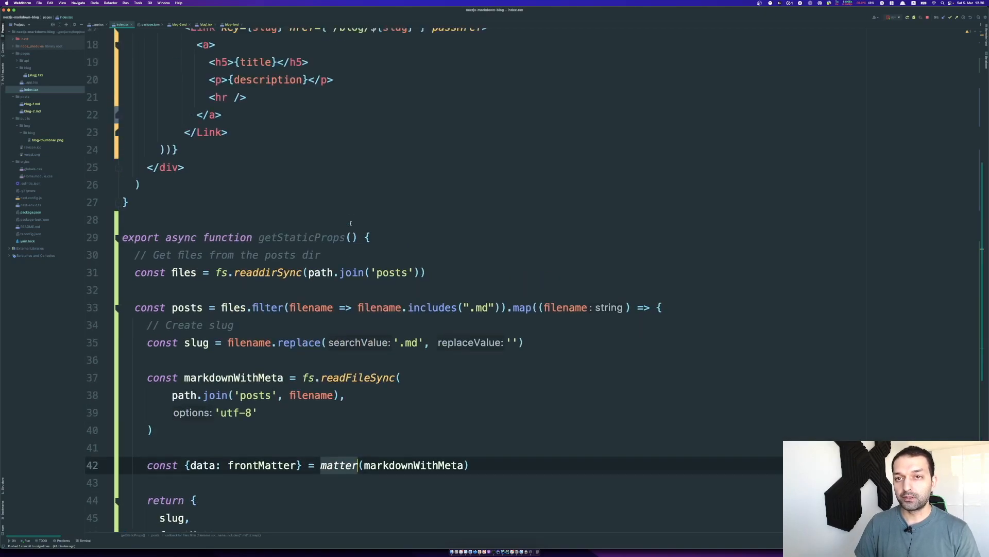
pyautogui.scroll(-3)
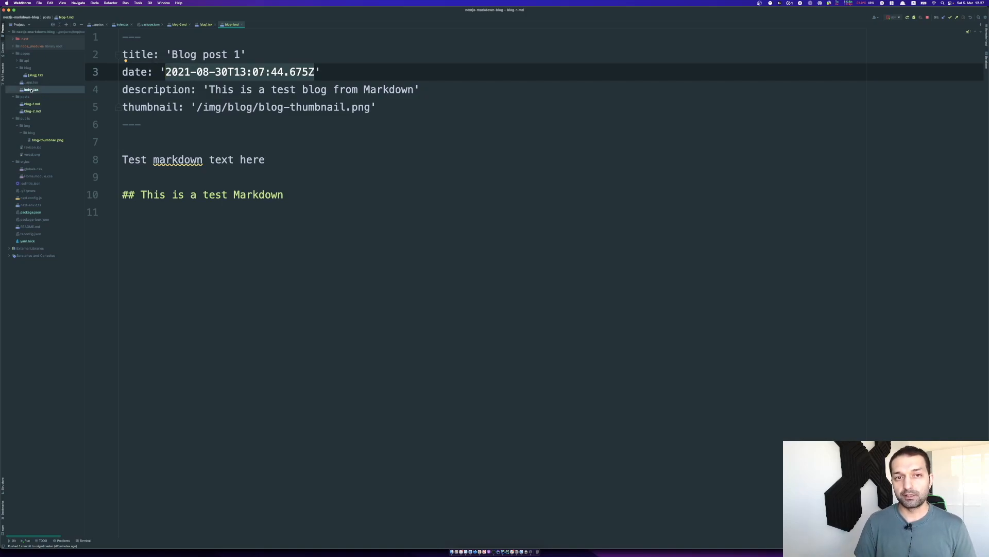
pyautogui.click(30, 89)
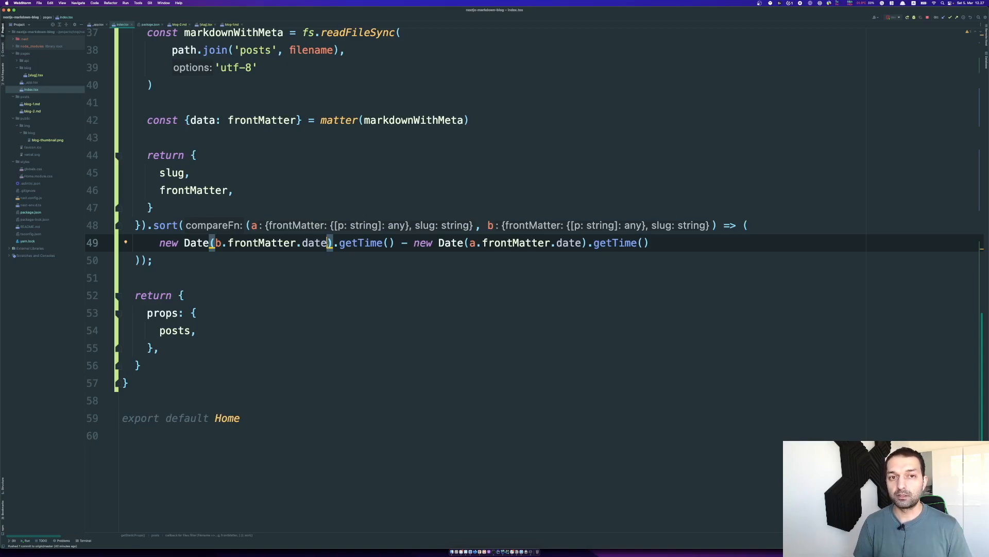
pyautogui.click(30, 103)
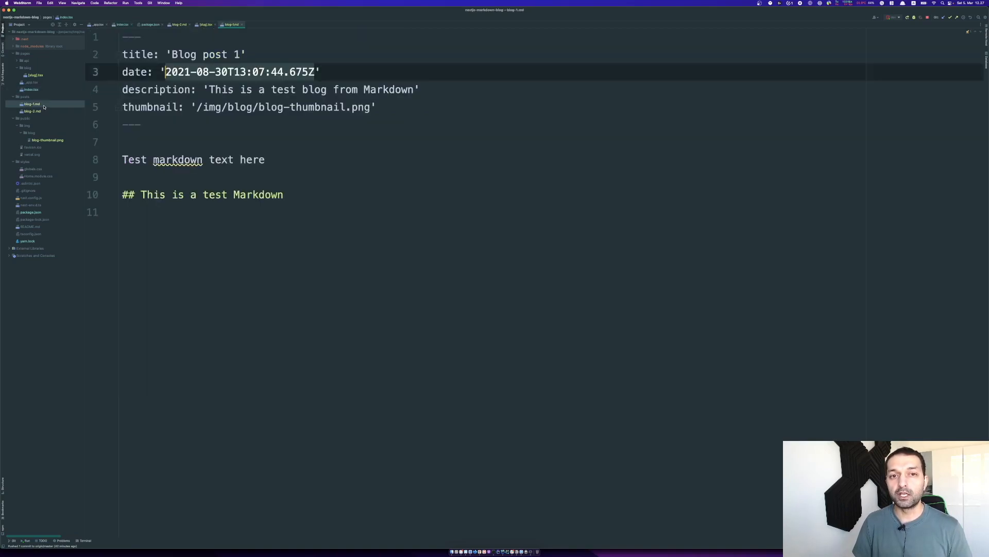
pyautogui.click(31, 103)
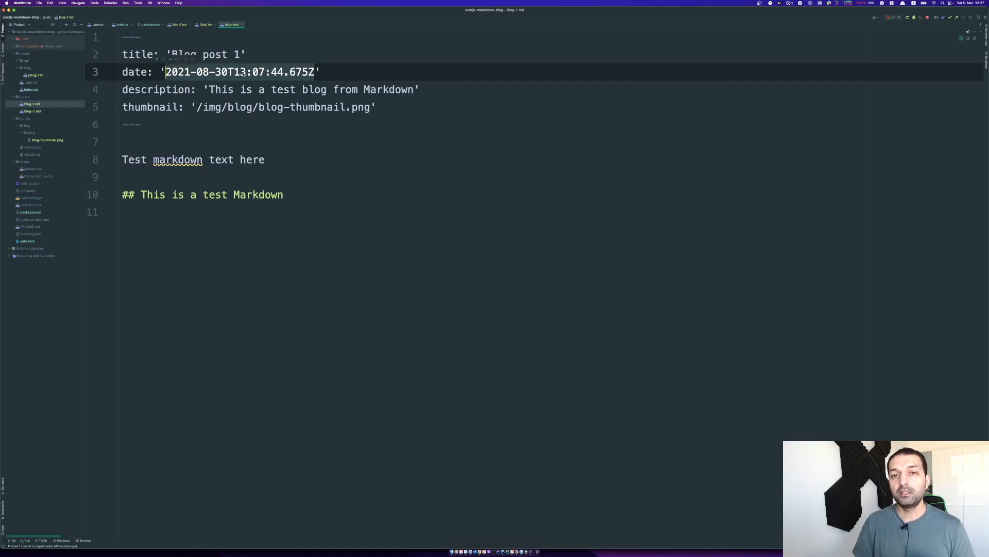
pyautogui.moveTo(101, 102)
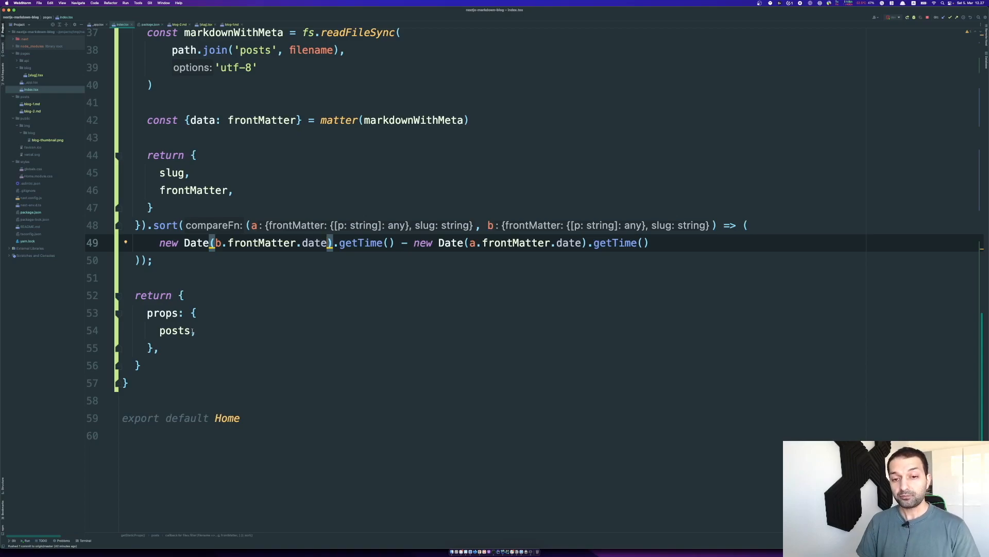
pyautogui.scroll(3)
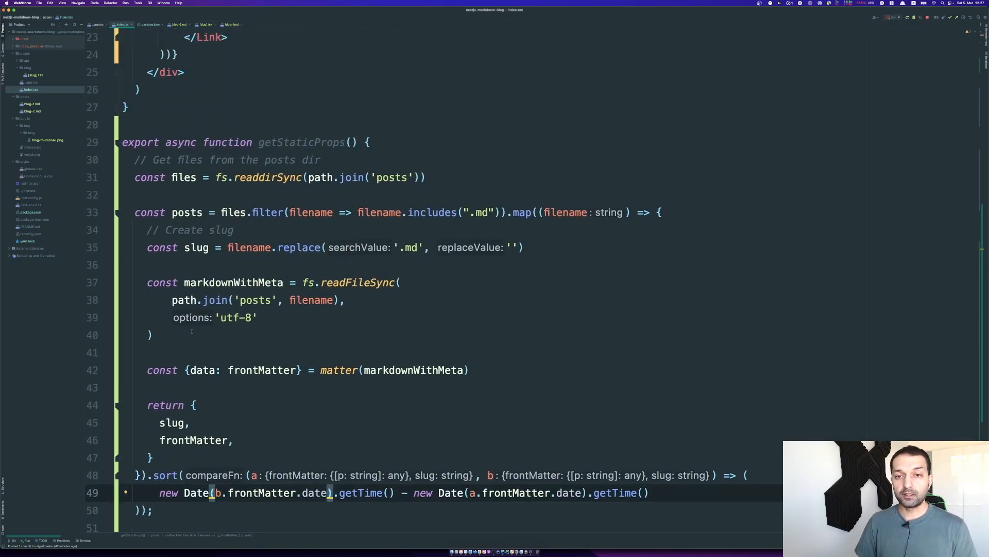
# Scroll through index.tsx's returned posts props and Home rendering, then bring blog-1.md back up.
pyautogui.click(303, 143)
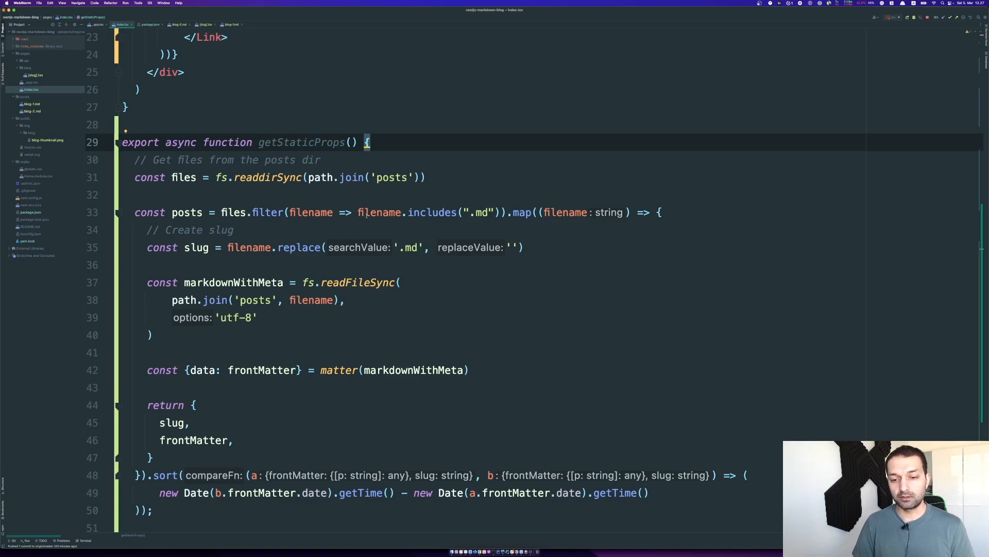
pyautogui.scroll(-3)
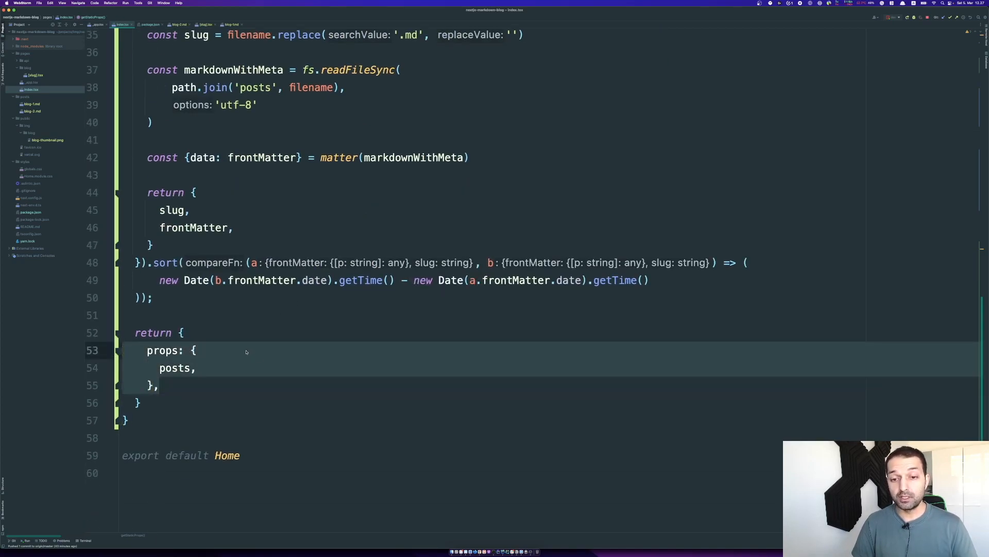
pyautogui.scroll(3)
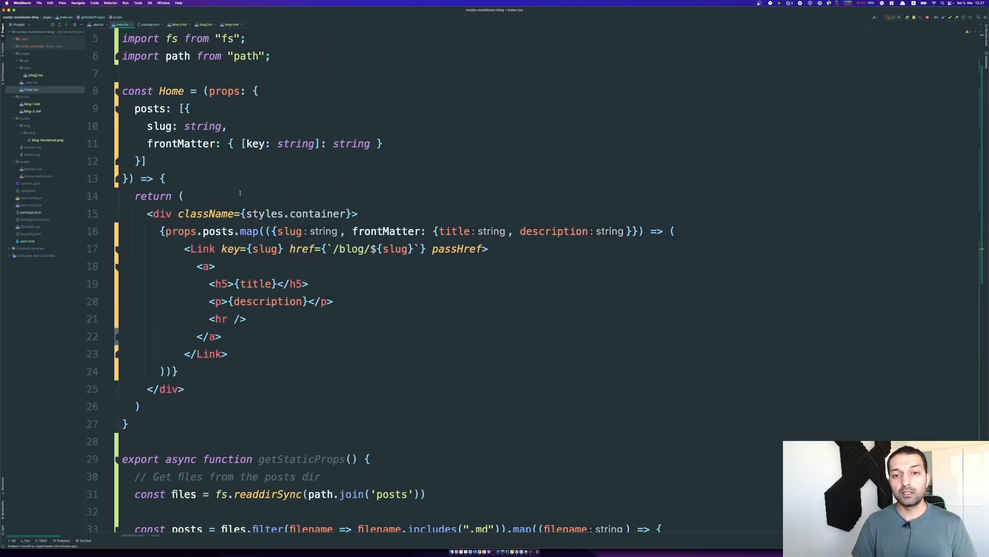
pyautogui.scroll(3)
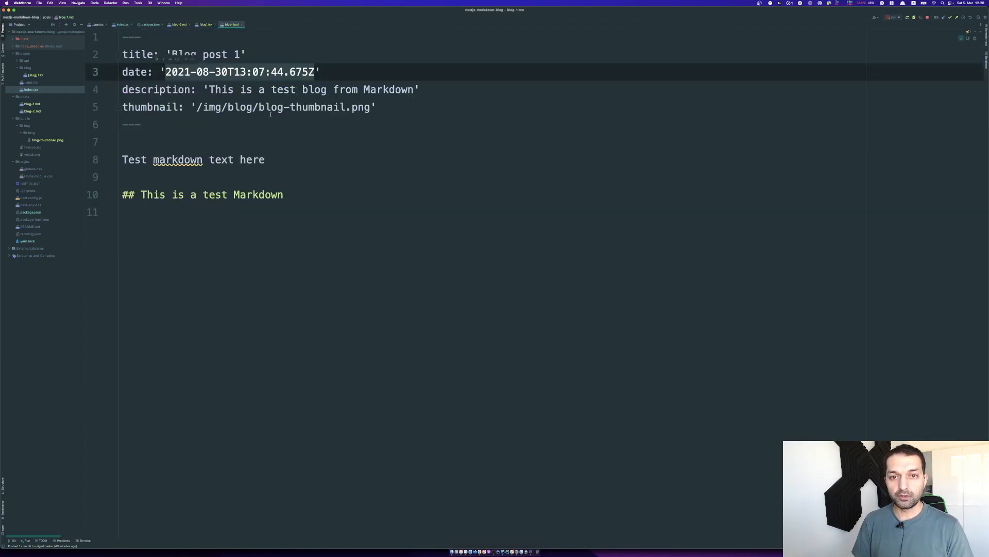
pyautogui.click(122, 23)
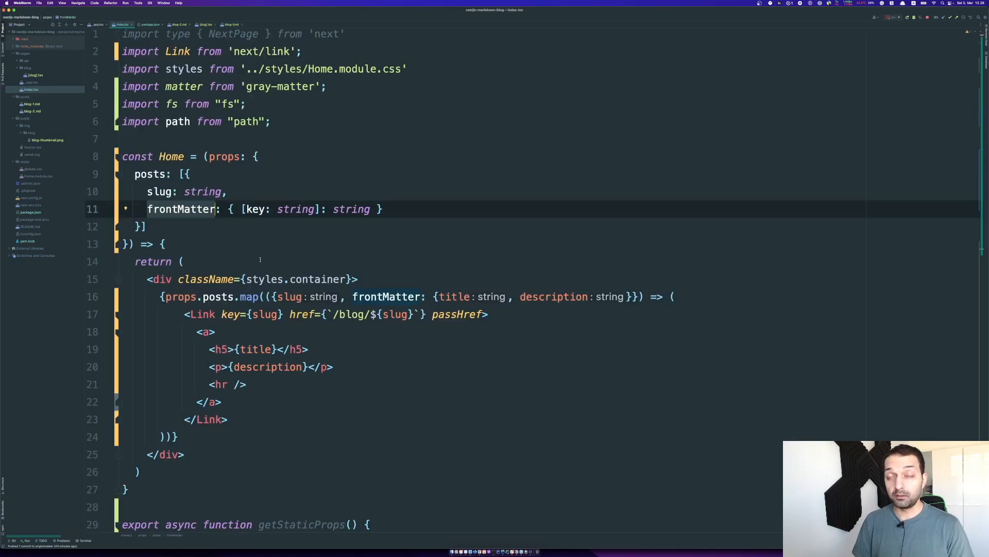
pyautogui.scroll(-3)
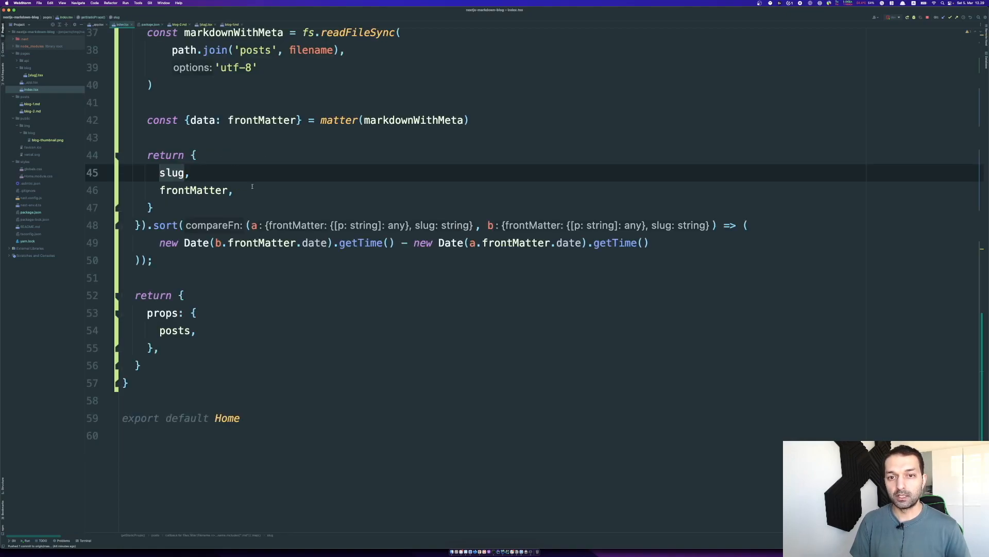
pyautogui.scroll(3)
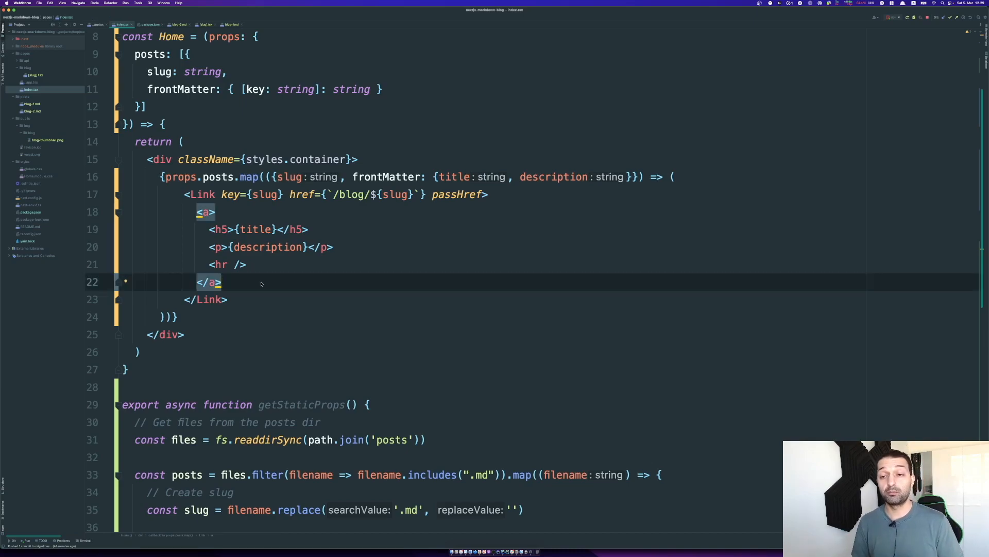
pyautogui.click(396, 195)
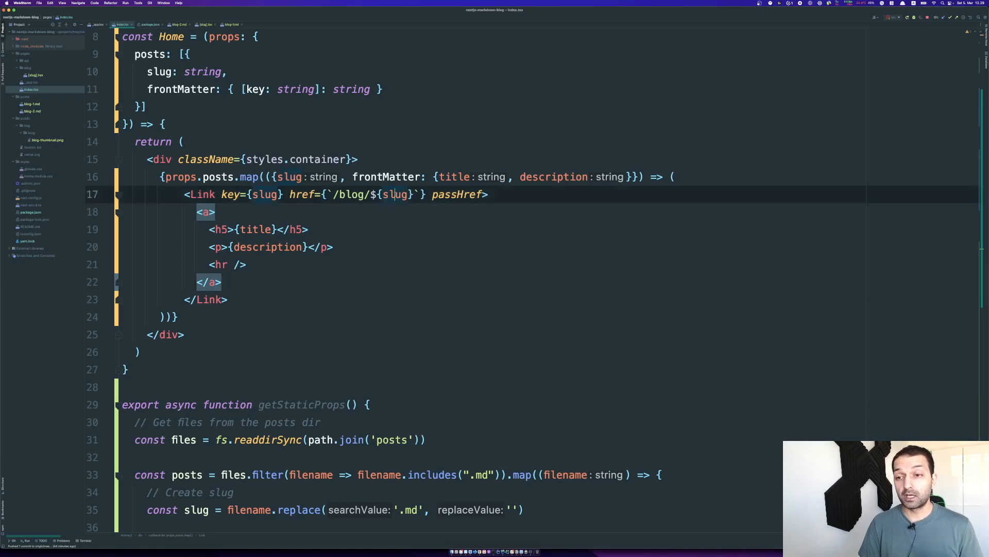
pyautogui.click(246, 263)
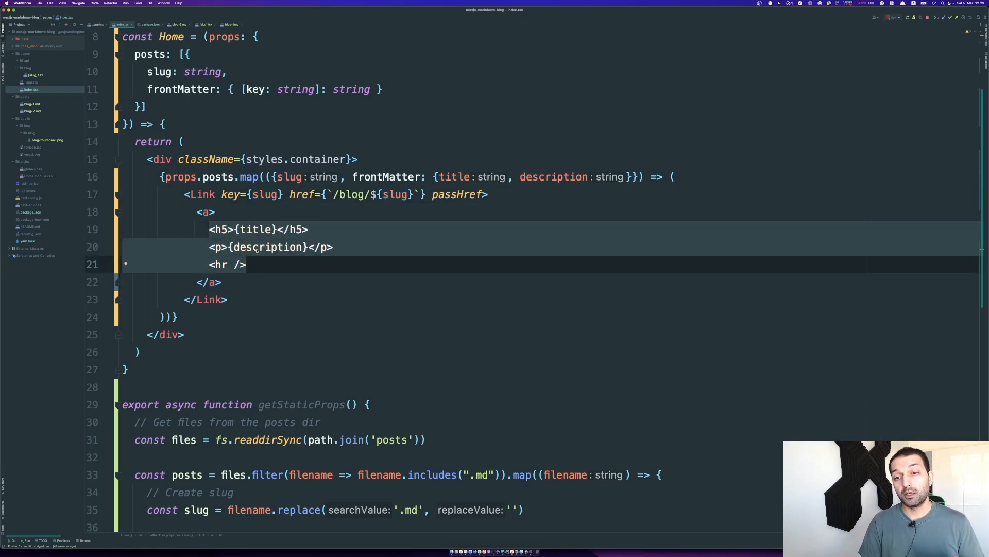
pyautogui.moveTo(257, 249)
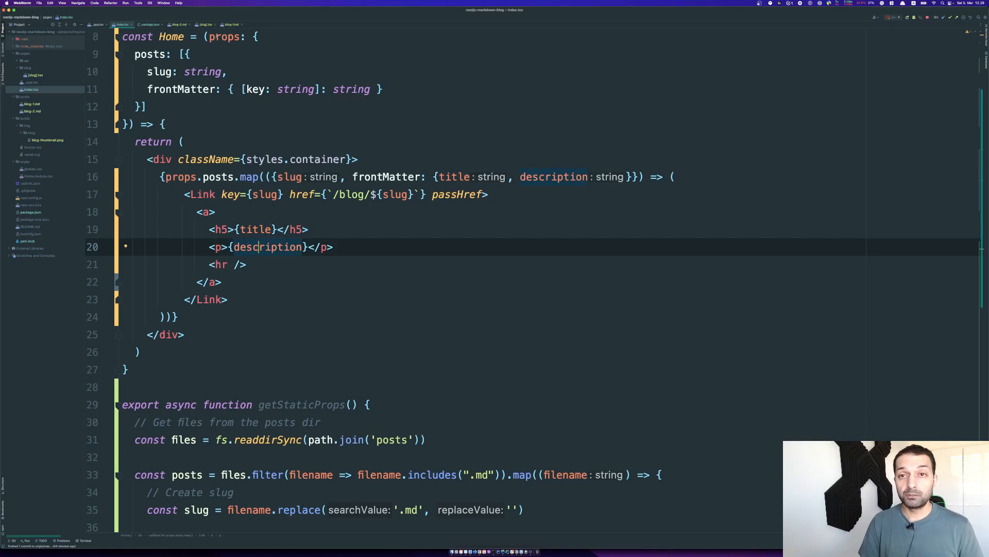
pyautogui.click(230, 24)
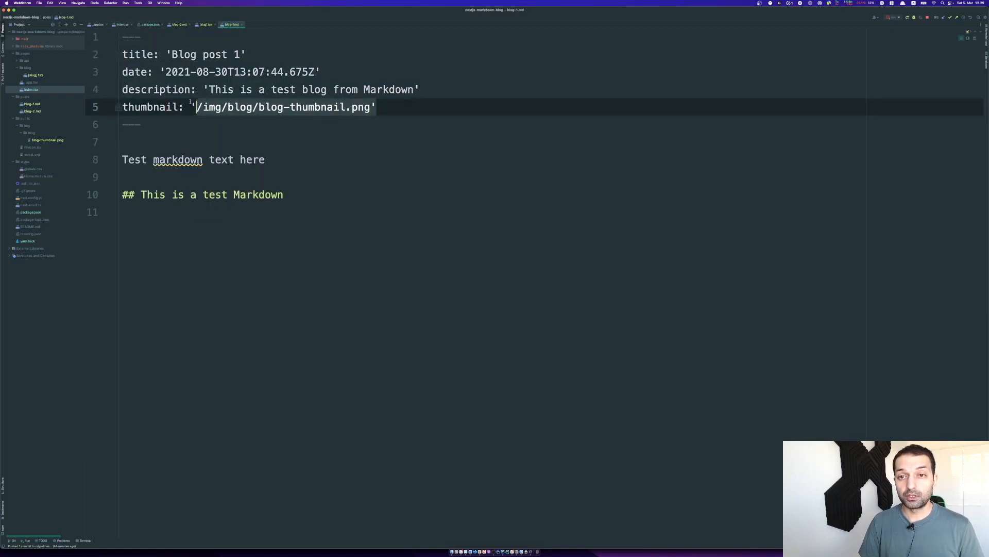
pyautogui.click(121, 24)
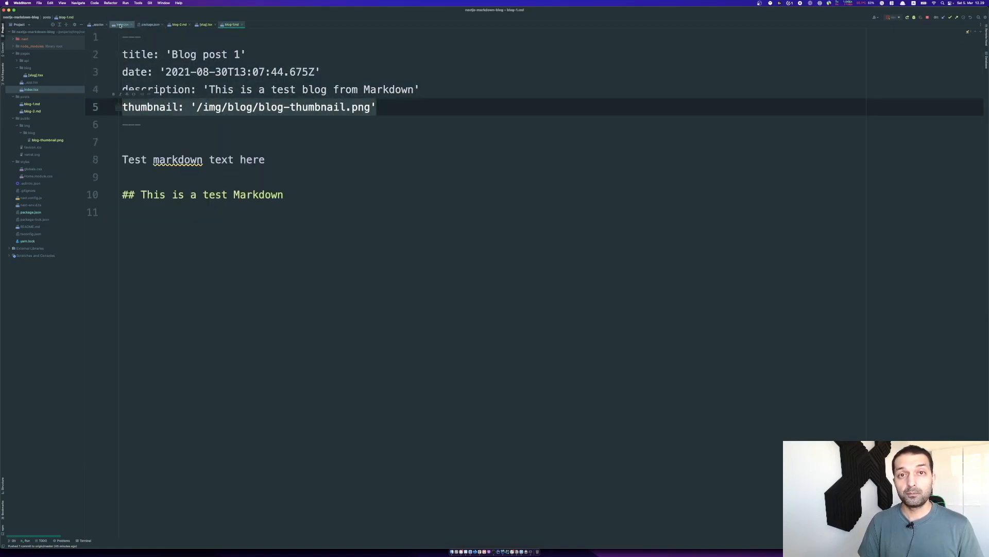
pyautogui.click(121, 24)
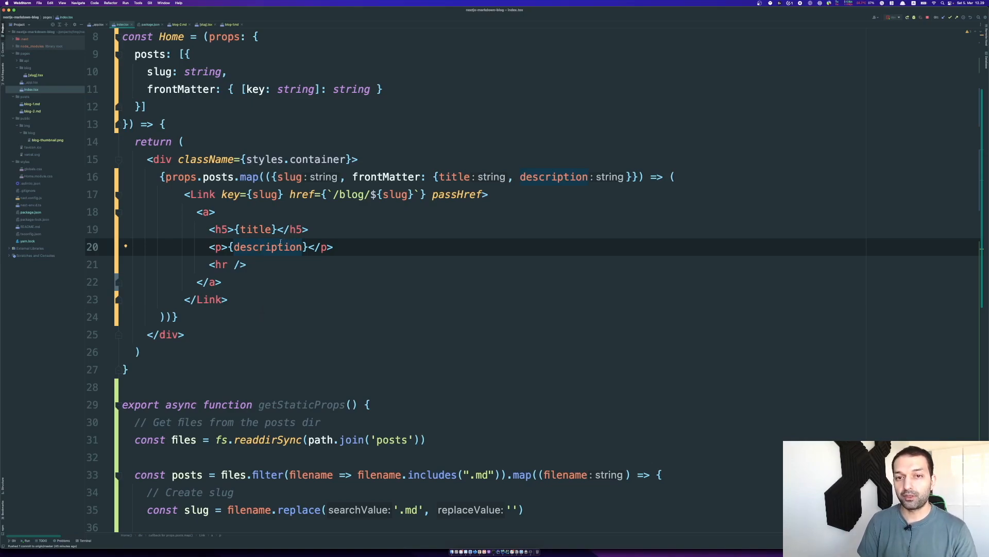
pyautogui.moveTo(480, 552)
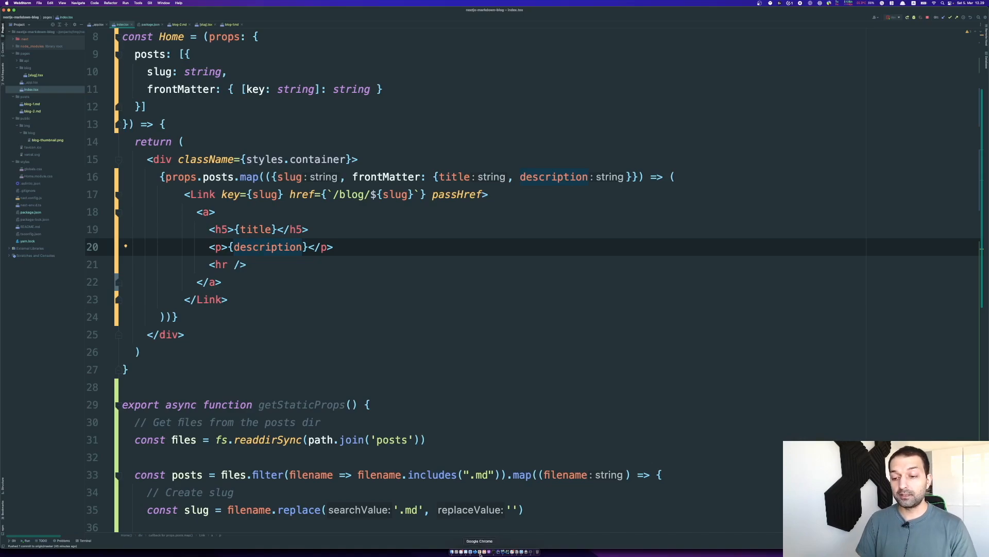
pyautogui.click(480, 552)
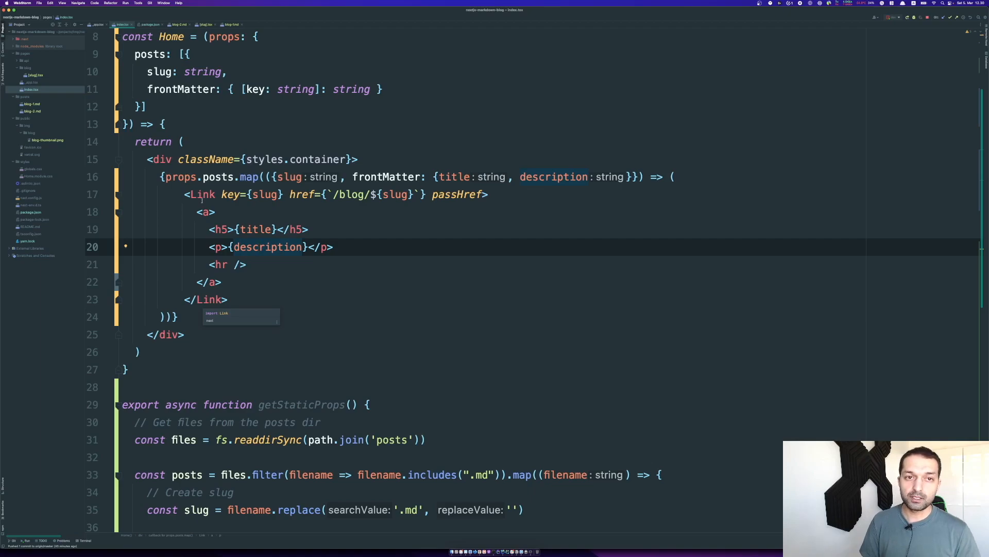
# Open pages/blog/[slug].tsx at getStaticPaths, noting the .md extension being stripped into slugs.
pyautogui.click(205, 25)
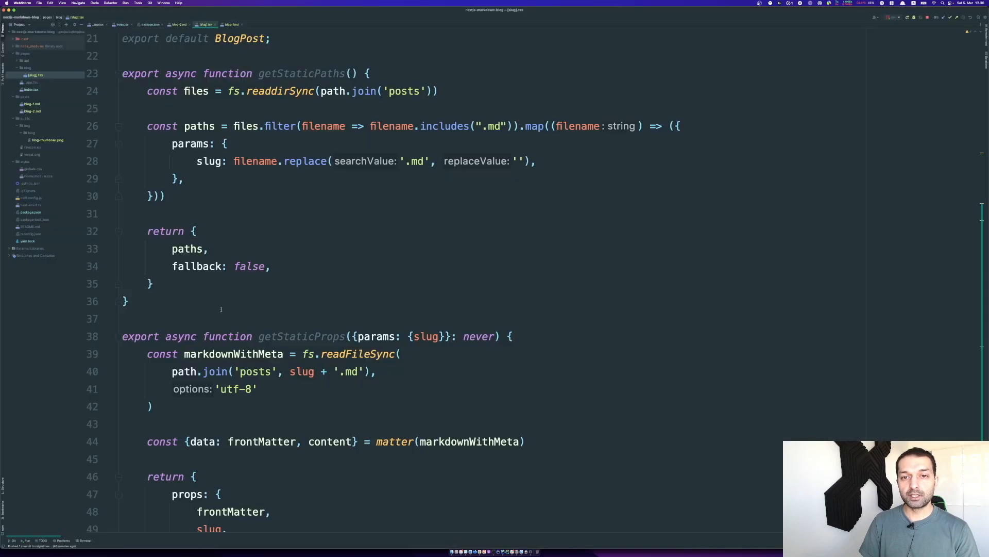
pyautogui.click(32, 103)
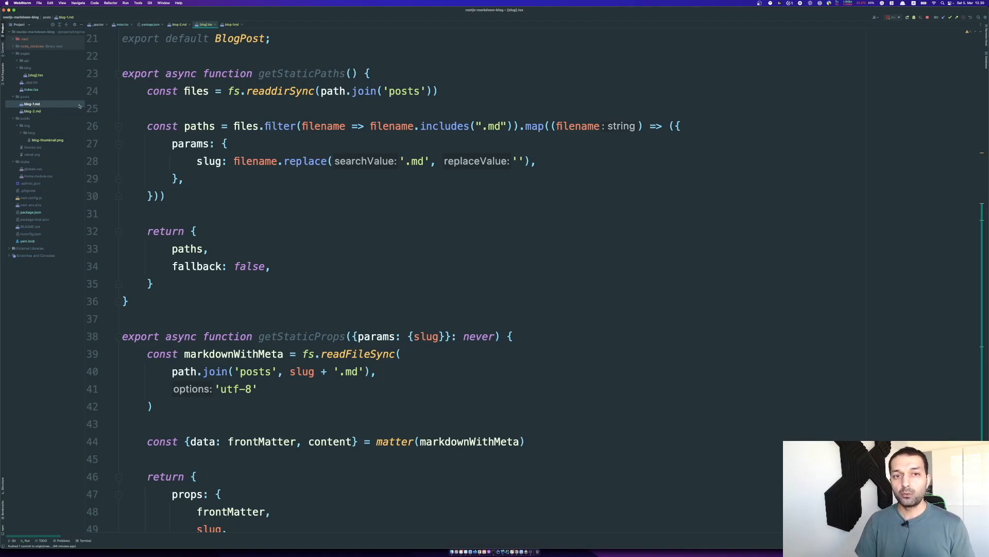
pyautogui.moveTo(261, 118)
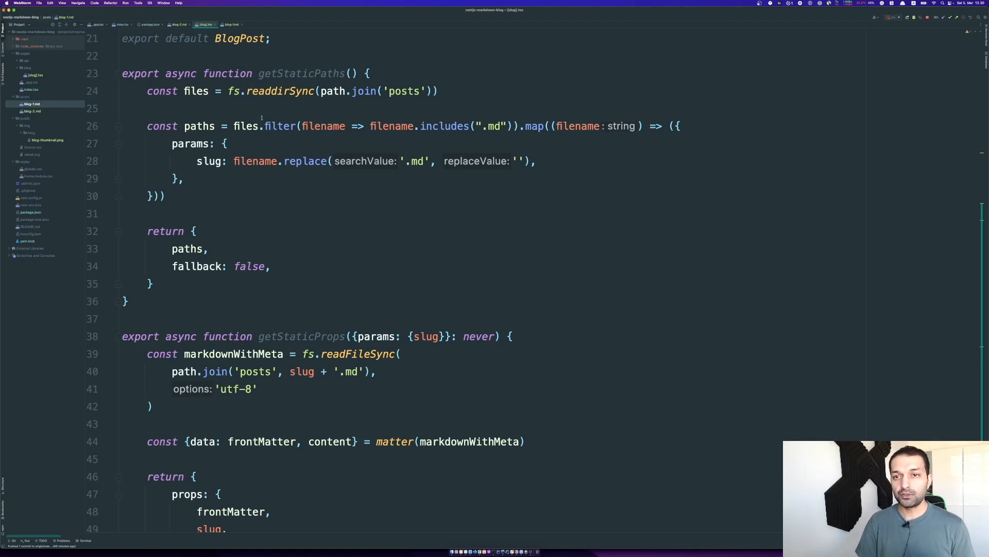
pyautogui.click(289, 73)
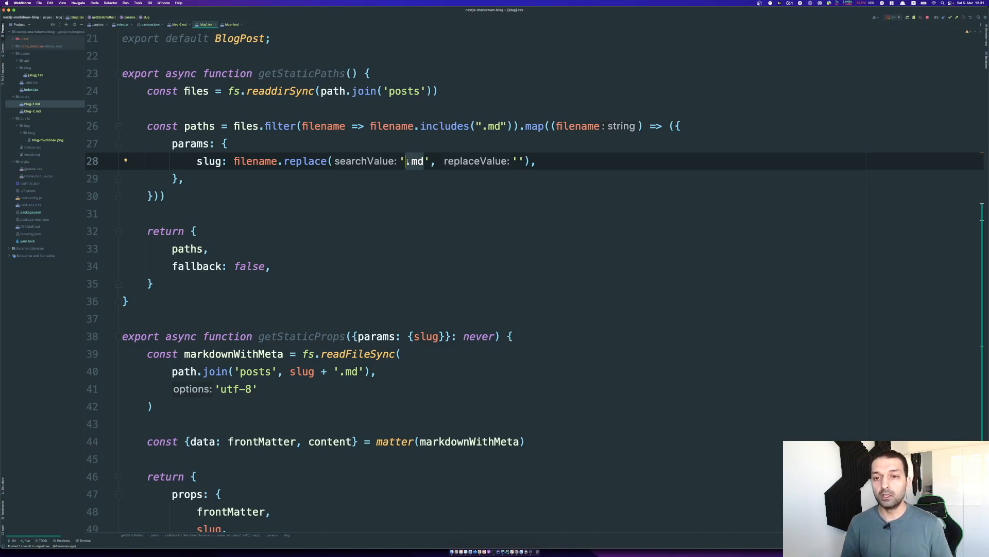
pyautogui.moveTo(409, 161)
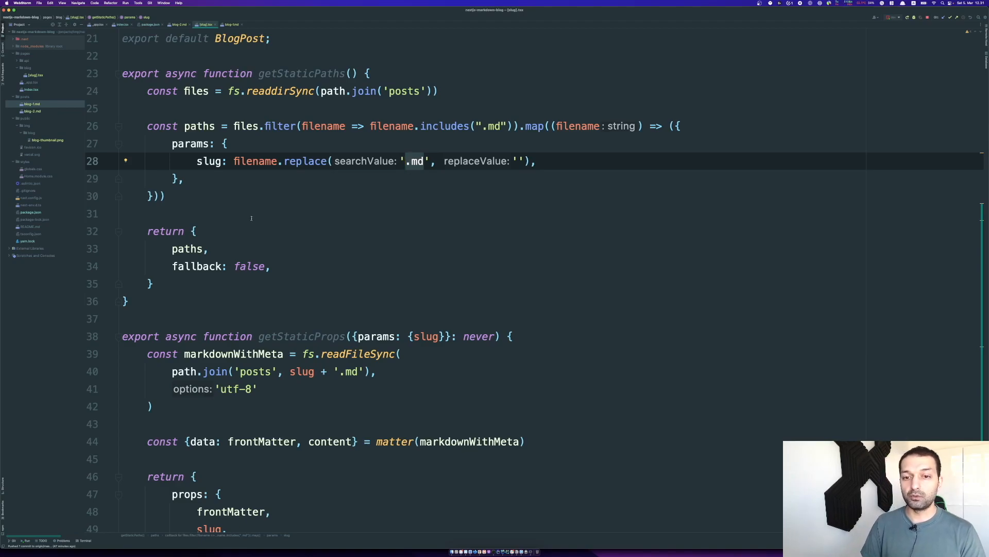
# Scroll through getStaticProps parsing each post's frontmatter and the BlogPost component.
pyautogui.scroll(3)
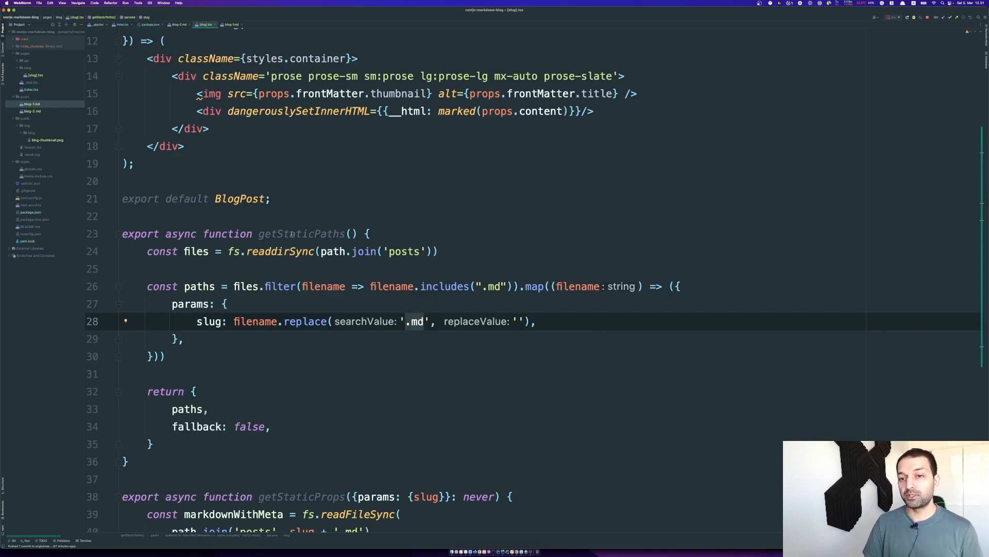
pyautogui.scroll(-3)
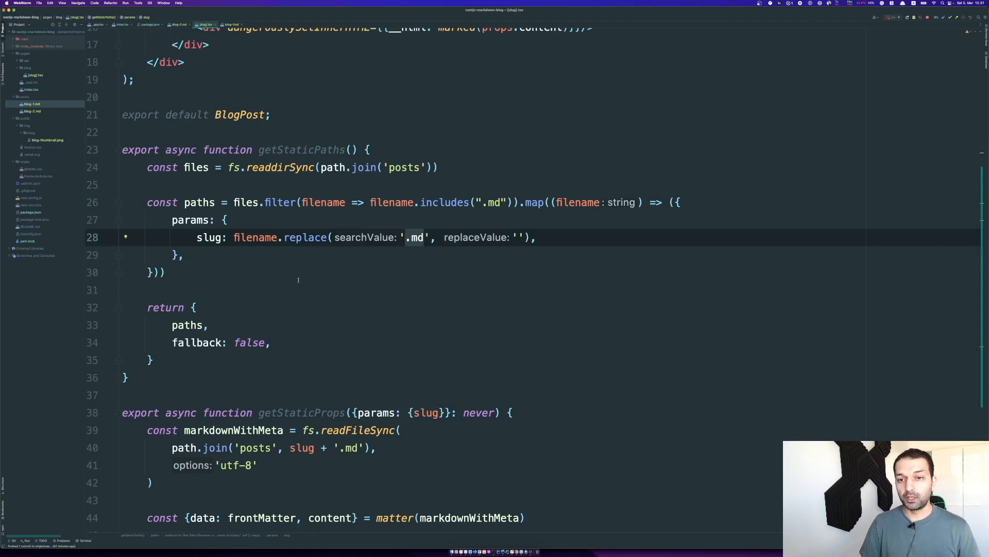
pyautogui.moveTo(250, 188)
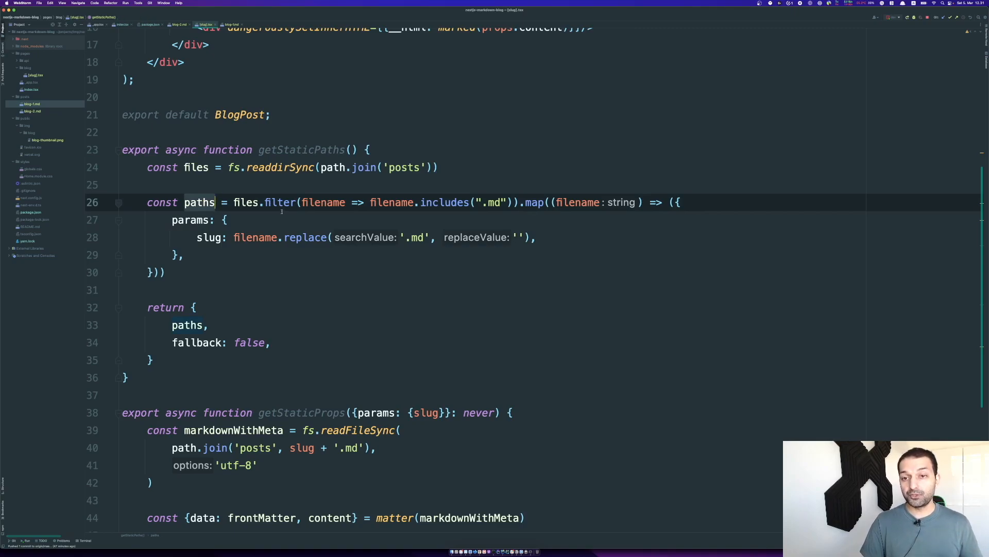
pyautogui.moveTo(255, 237)
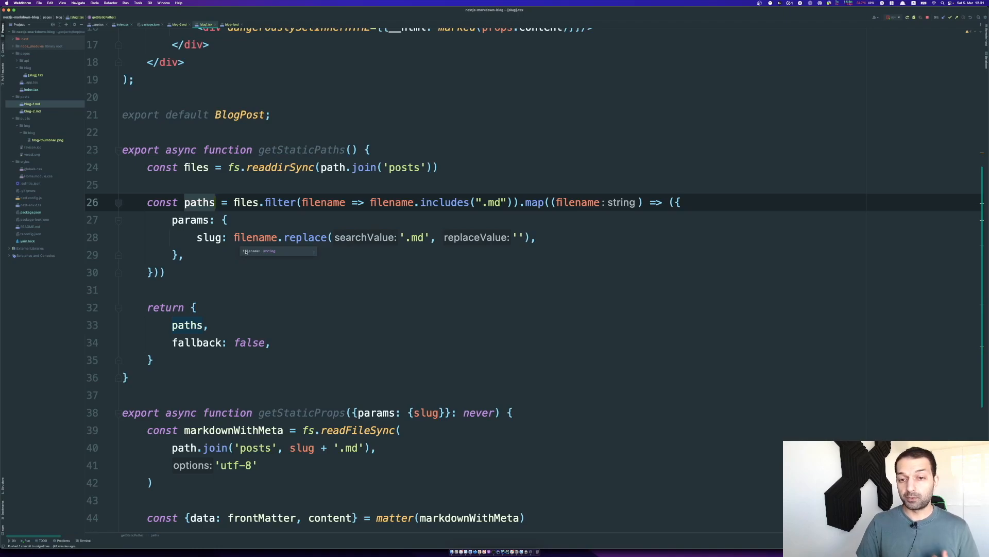
pyautogui.scroll(3)
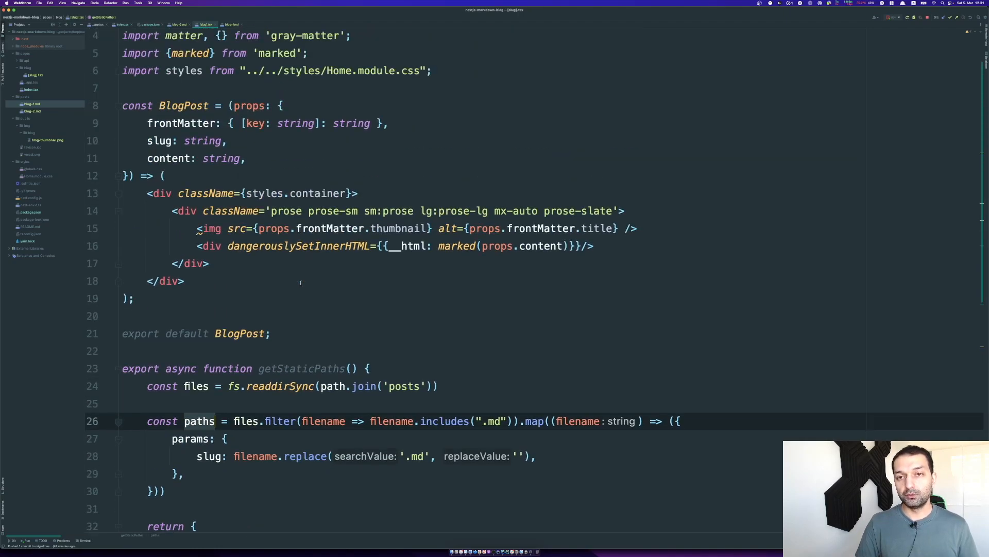
pyautogui.scroll(-3)
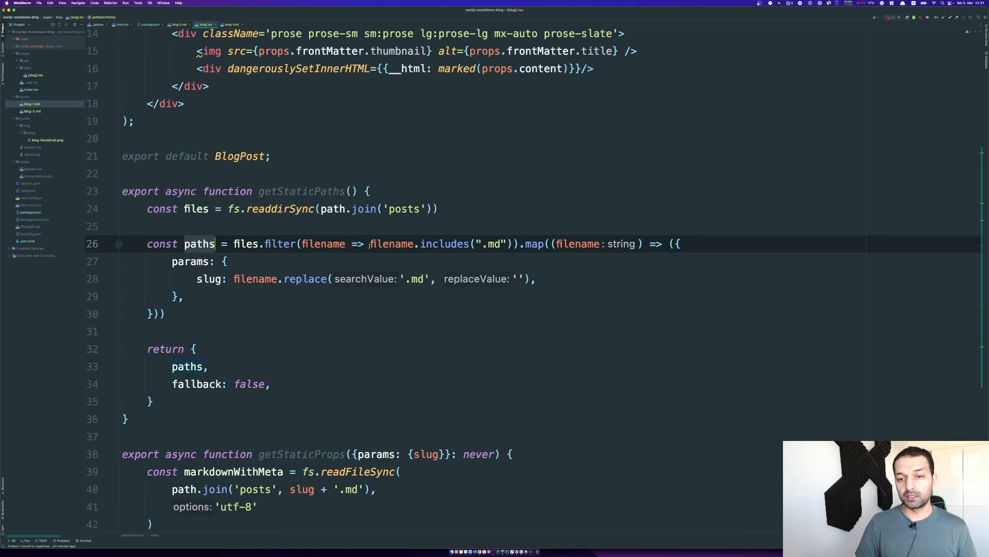
pyautogui.scroll(-3)
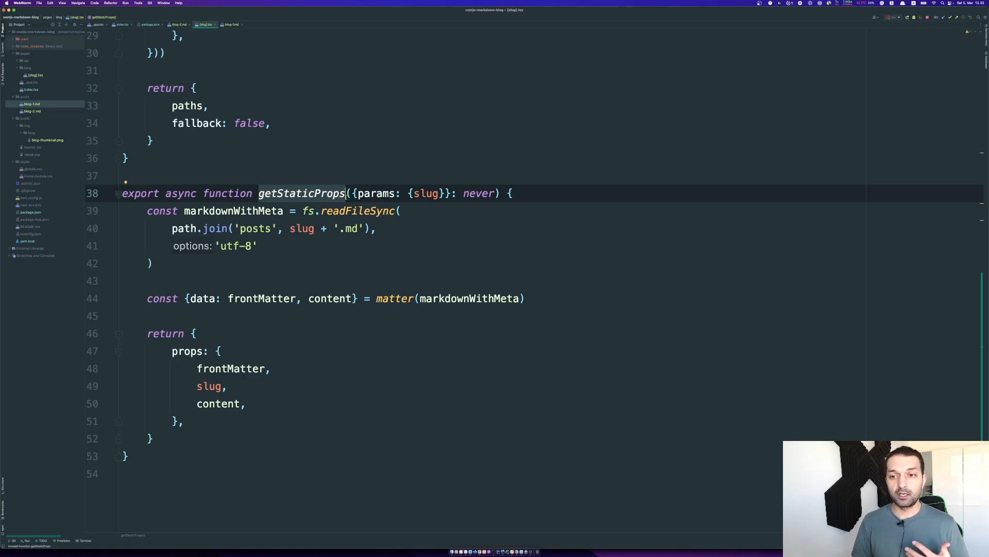
pyautogui.moveTo(315, 241)
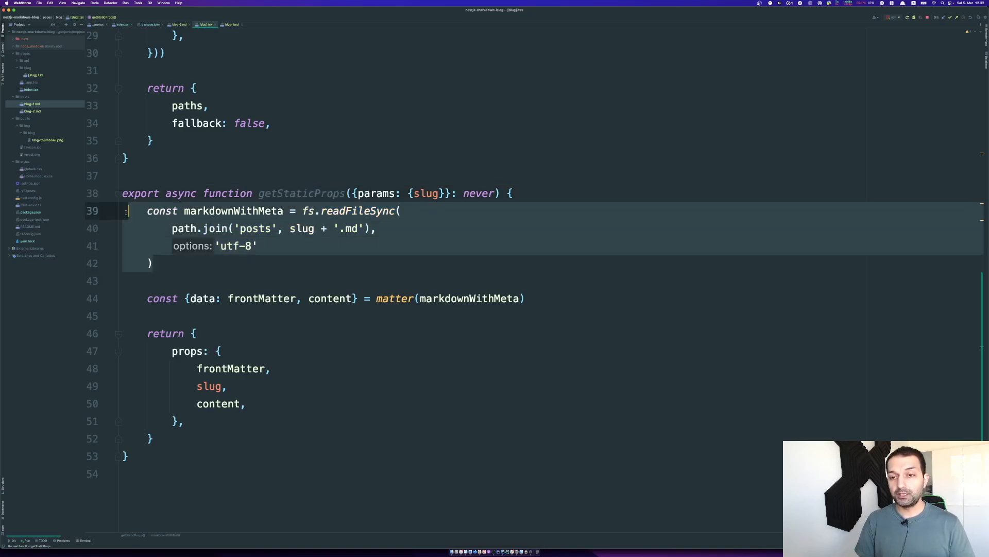
pyautogui.click(258, 245)
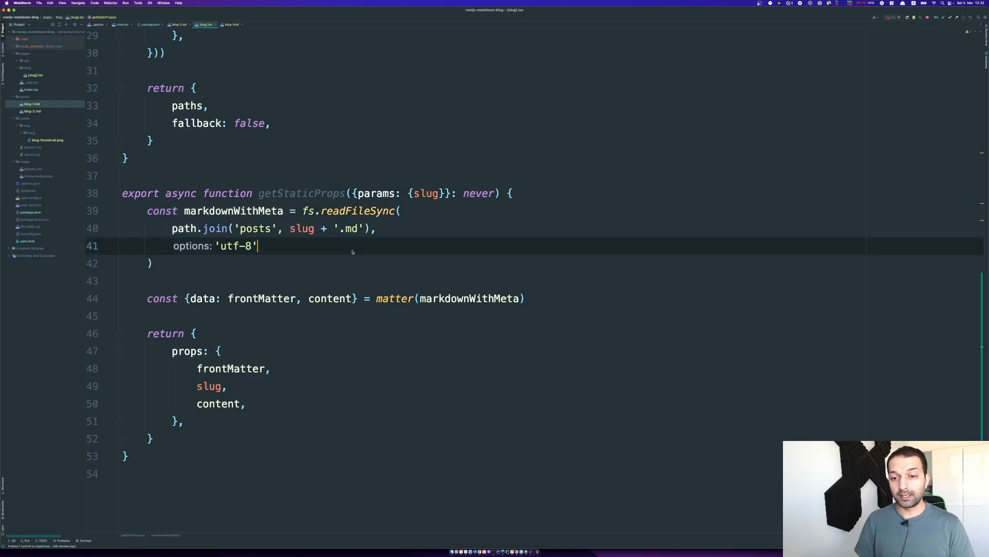
pyautogui.click(393, 298)
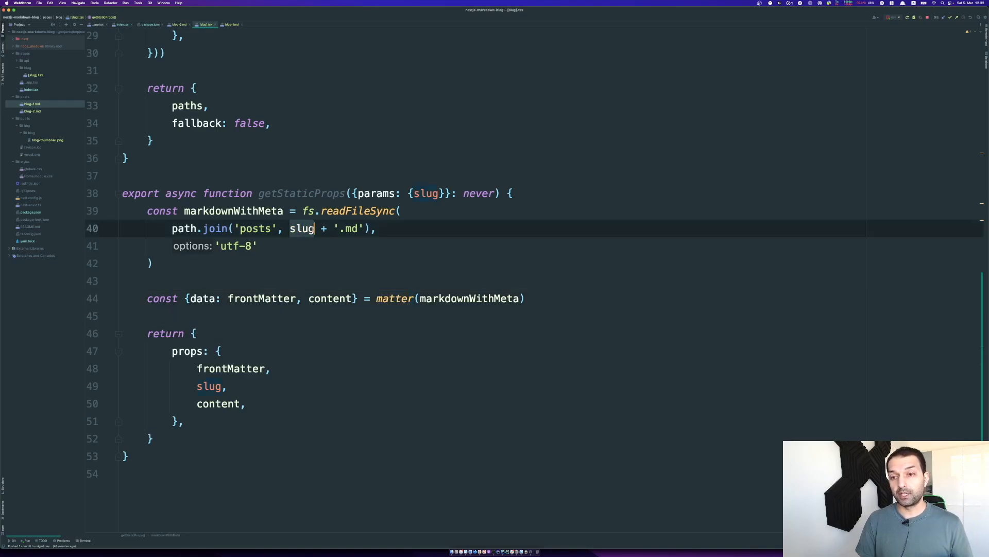
pyautogui.scroll(3)
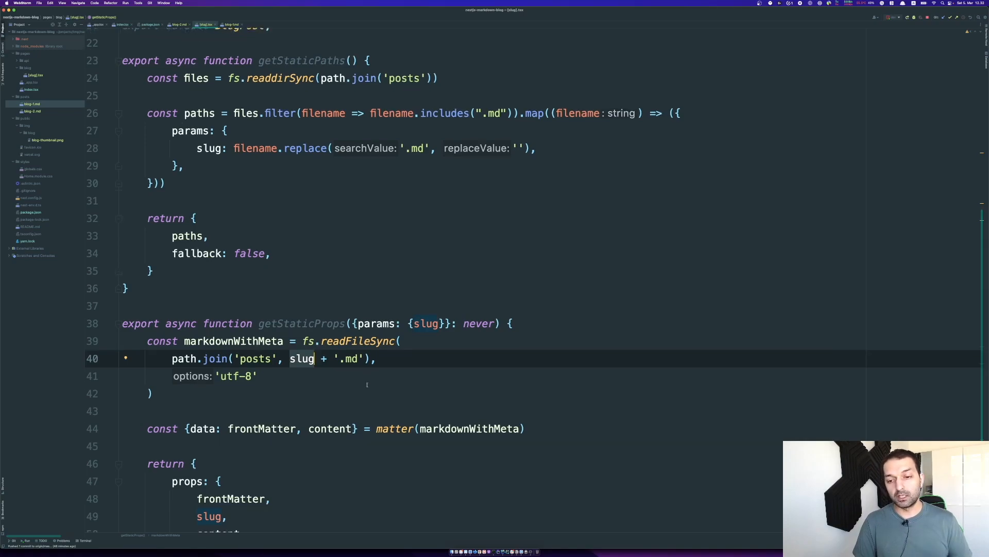
pyautogui.scroll(-3)
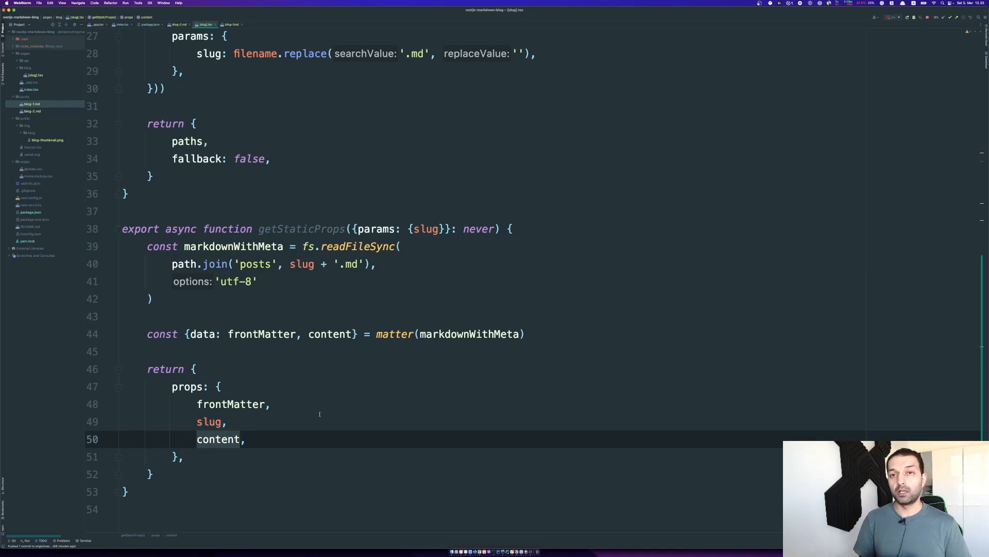
pyautogui.scroll(3)
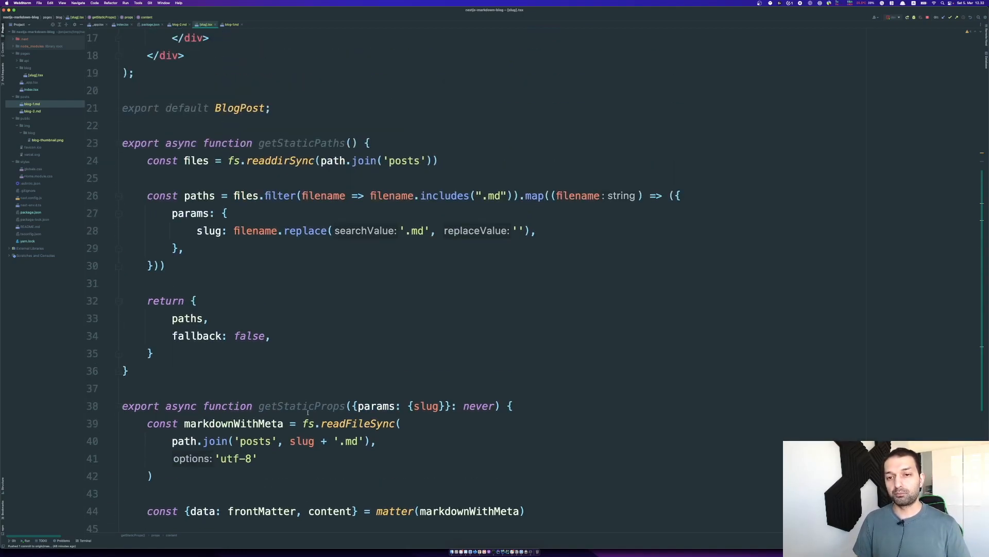
pyautogui.scroll(3)
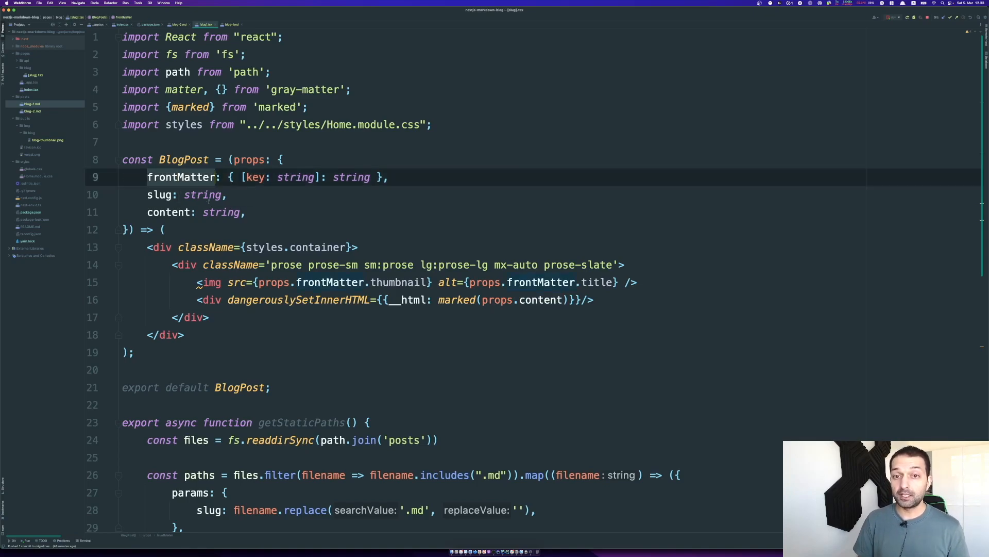
# Review the frontMatter and content props and where markdown content renders as HTML in [slug].tsx.
pyautogui.click(178, 195)
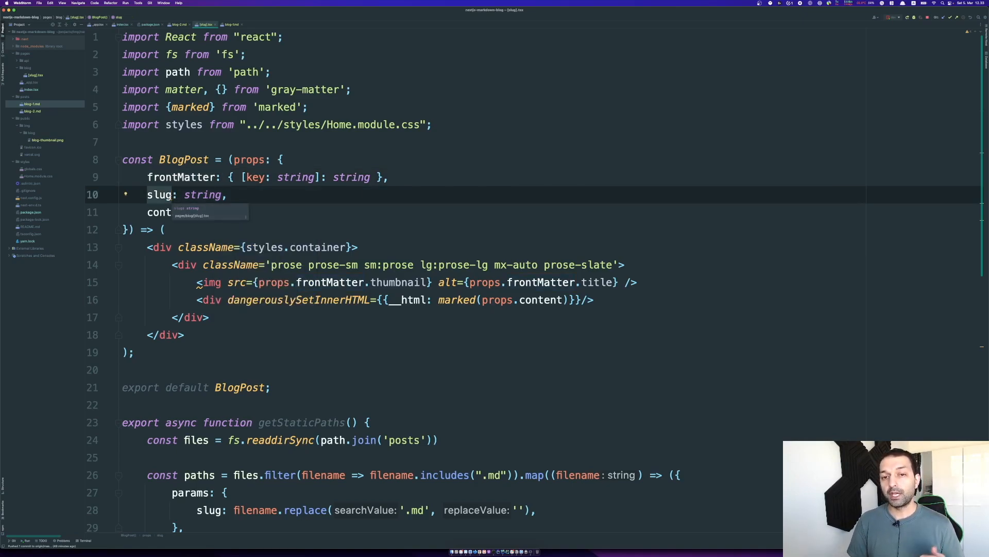
pyautogui.scroll(-3)
pyautogui.write('ent: string,')
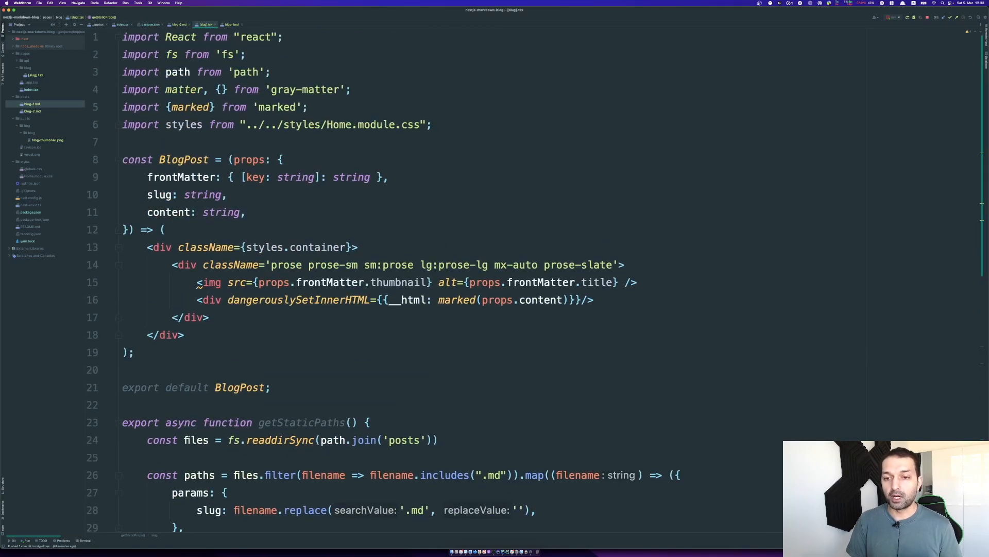
pyautogui.click(170, 212)
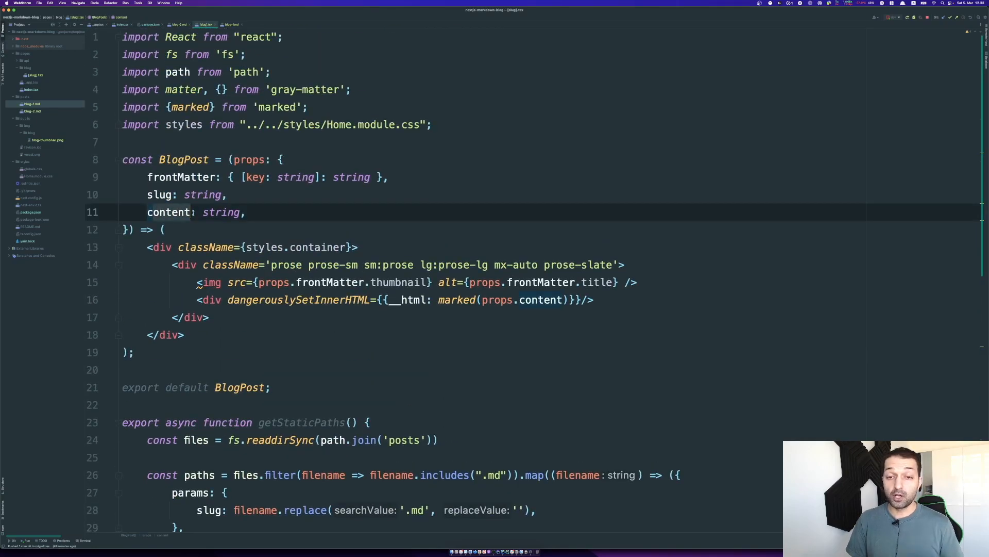
pyautogui.scroll(-3)
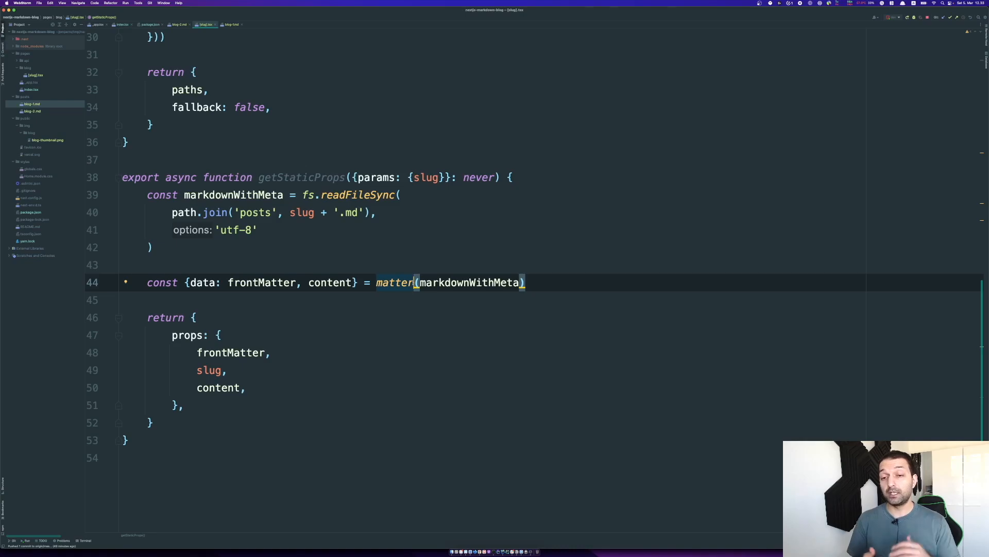
pyautogui.scroll(3)
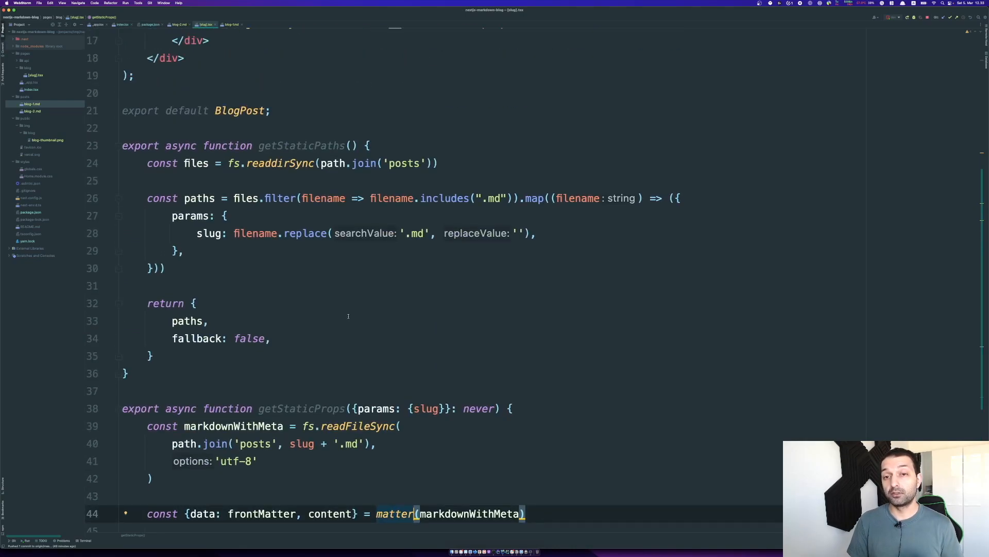
pyautogui.scroll(3)
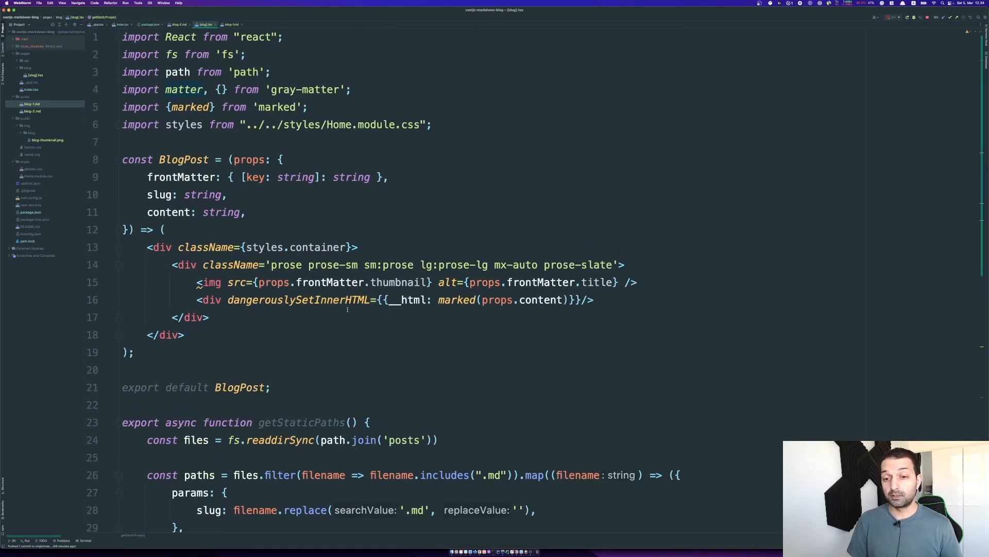
pyautogui.click(448, 300)
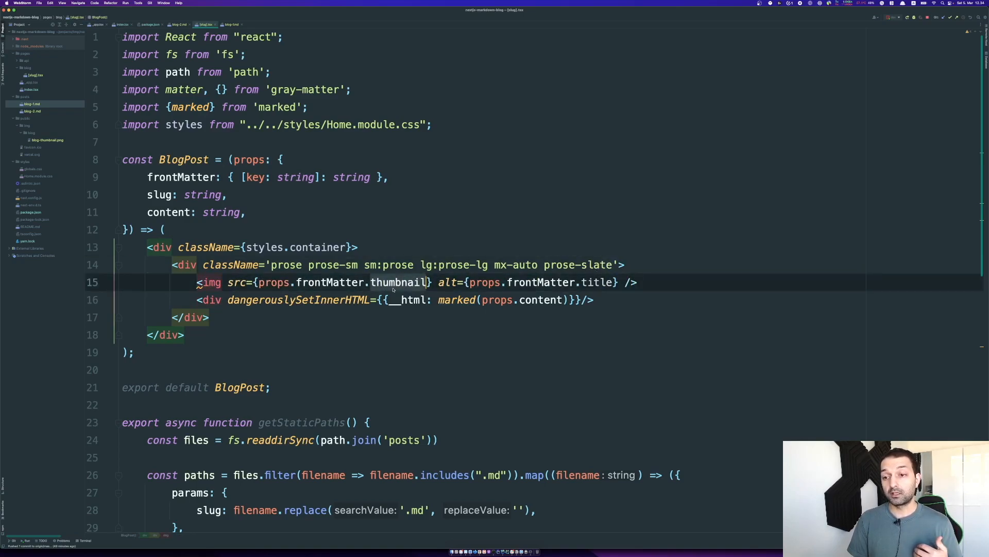
# Open posts/blog-1.md whose thumbnail path matches the image the post page renders.
pyautogui.click(230, 24)
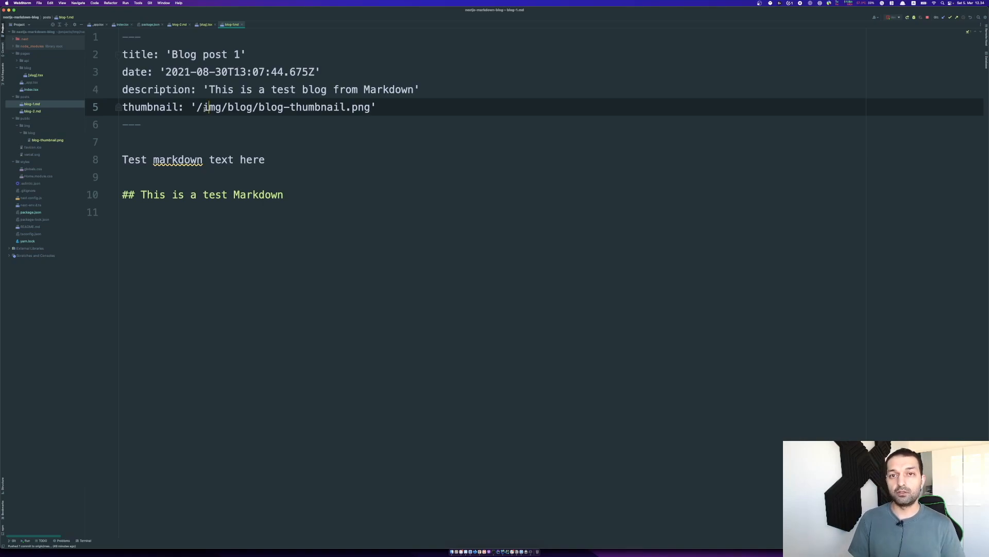
# Switch to pages/index.tsx and review the posts map rendering each title and description.
pyautogui.click(122, 25)
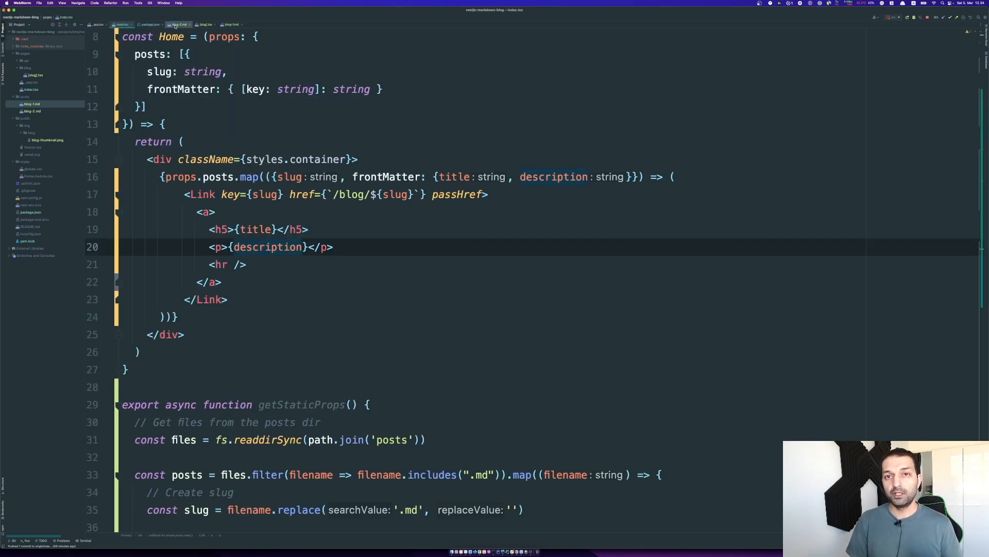
pyautogui.click(205, 25)
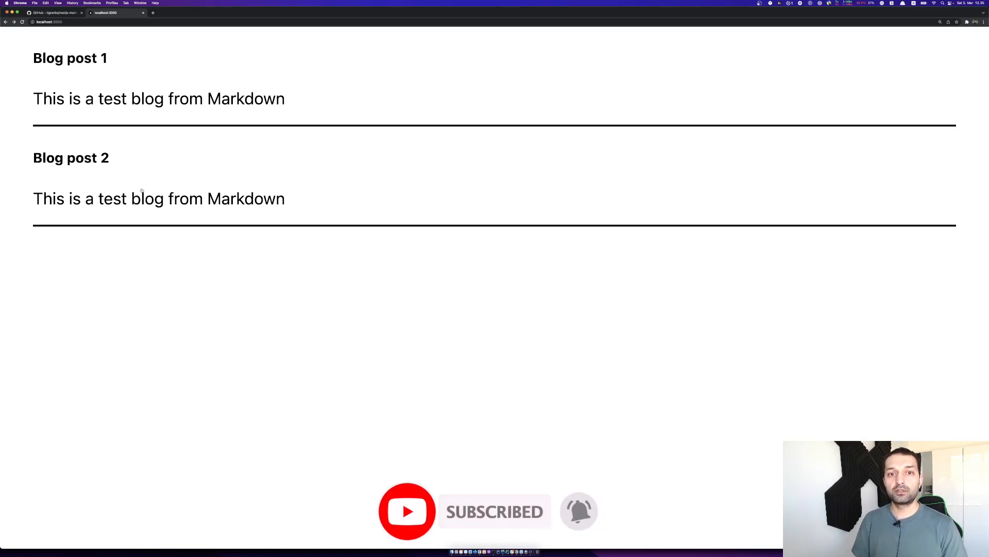
# View localhost:3000 in Chrome listing Blog post 1 and Blog post 2.
pyautogui.click(69, 58)
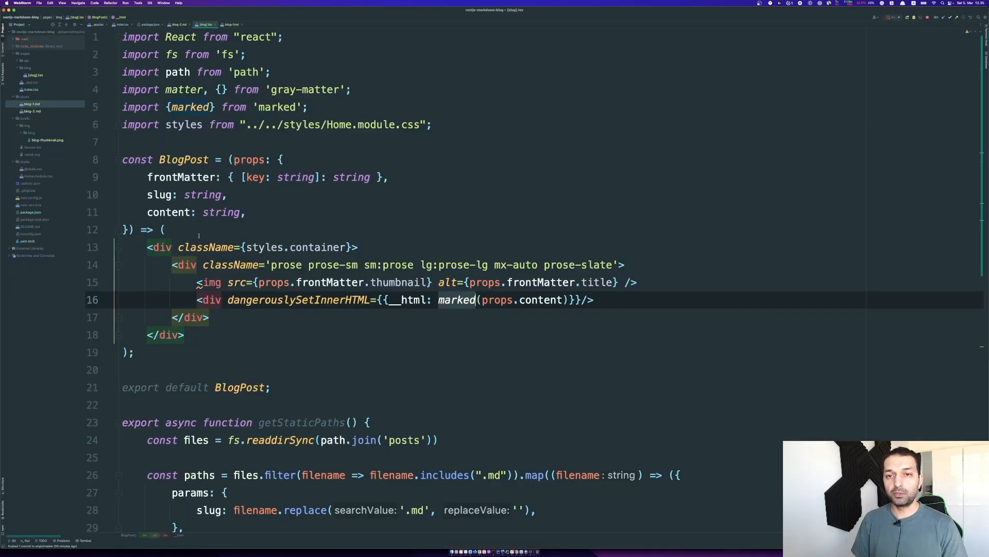
pyautogui.moveTo(209, 247)
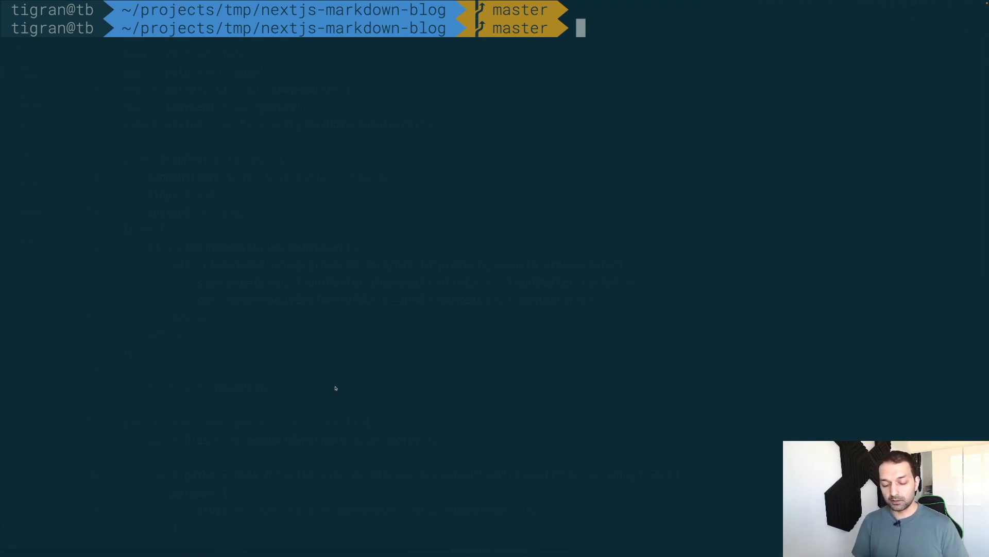
# Run npx next export, confirming 'Export successful' to the out directory.
pyautogui.write('yarn')
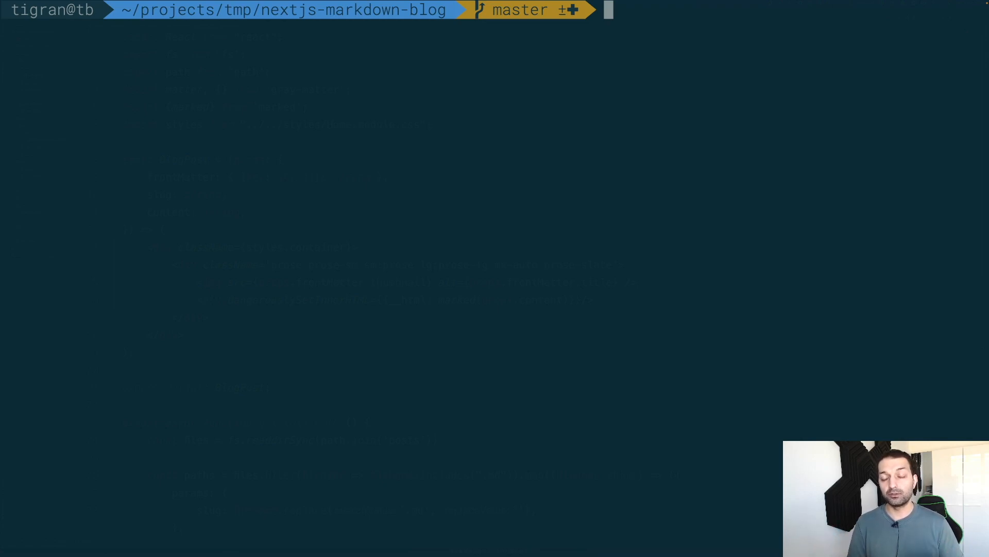
pyautogui.write('n')
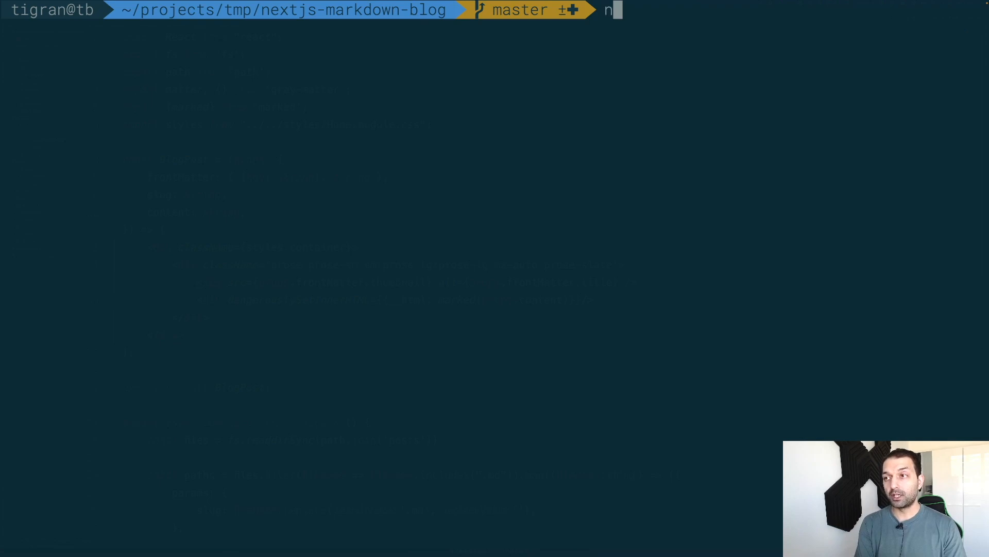
pyautogui.write('px next')
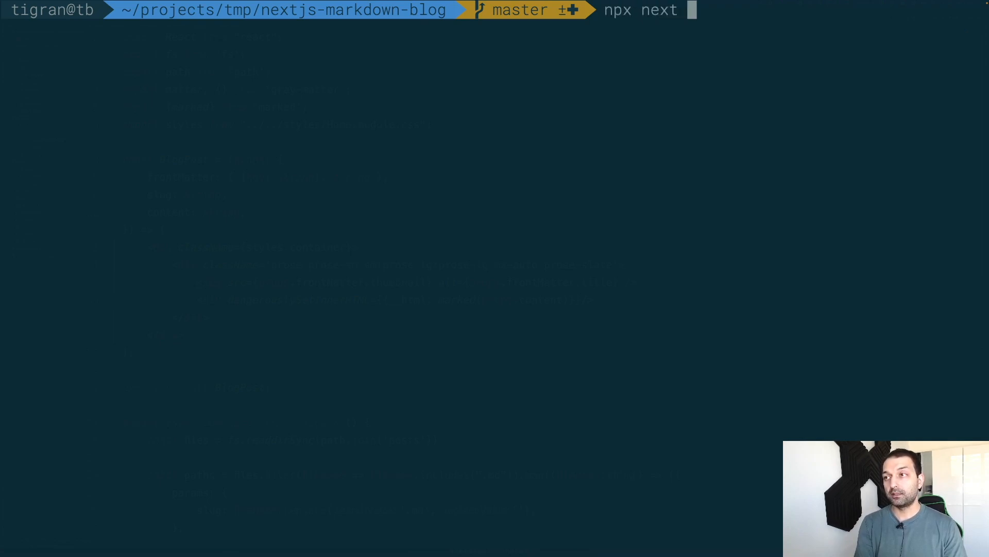
pyautogui.write('export')
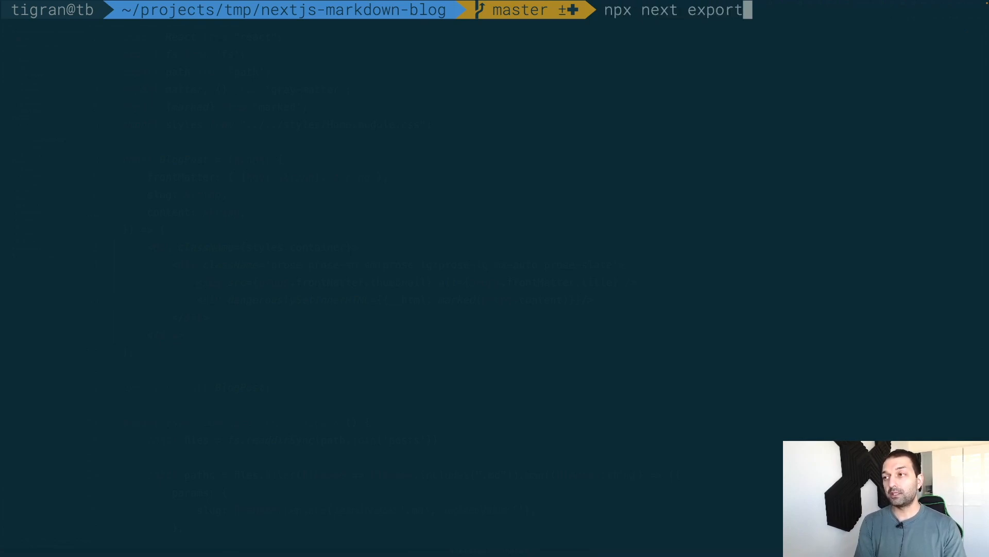
pyautogui.press('Return')
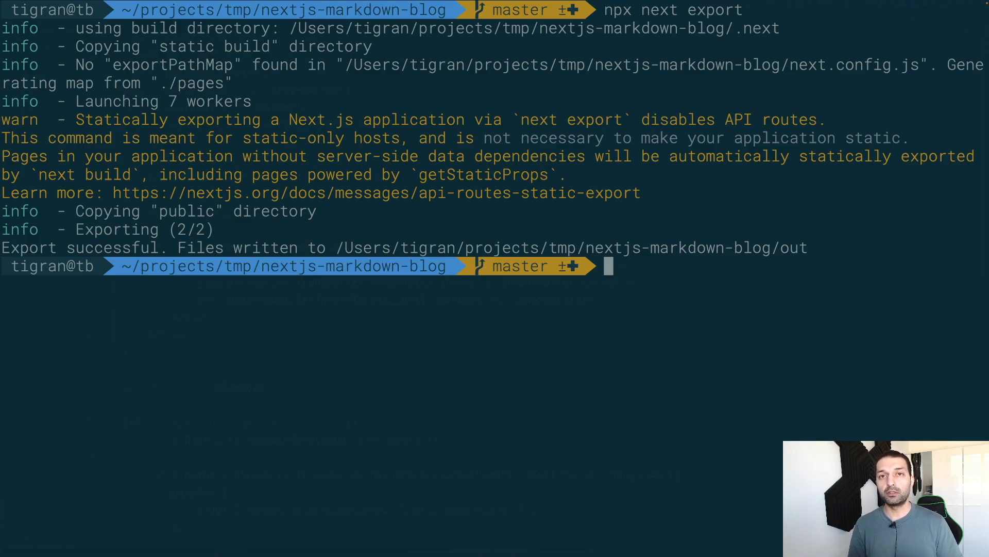
pyautogui.moveTo(105, 359)
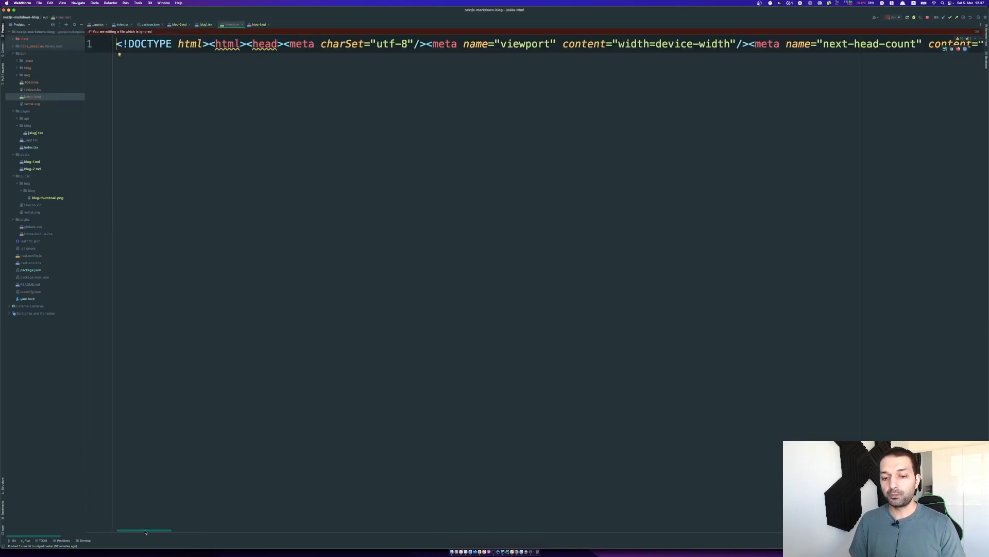
# Inspect out/index.html's generated links to Blog post 1 and 2, then return to [slug].tsx.
pyautogui.hscroll(3)
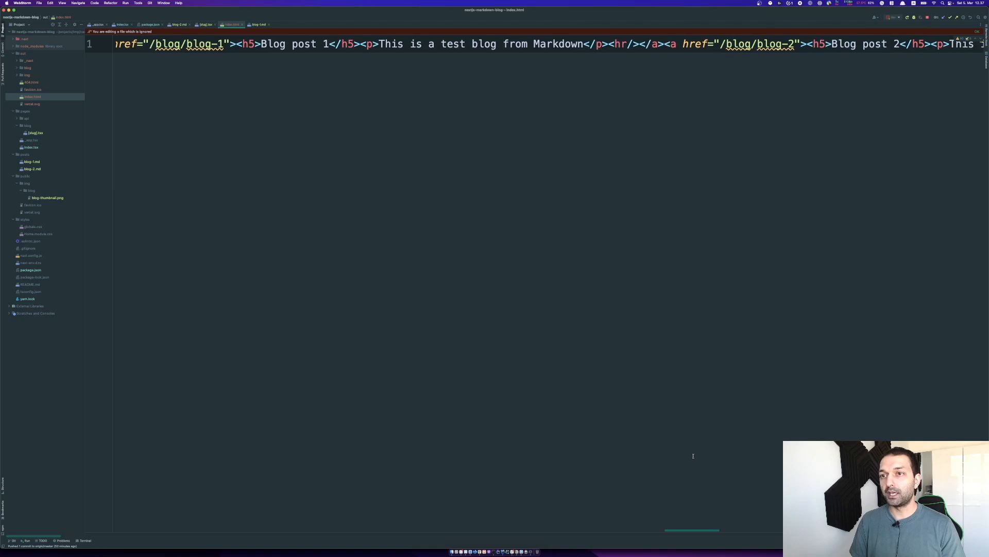
pyautogui.click(378, 44)
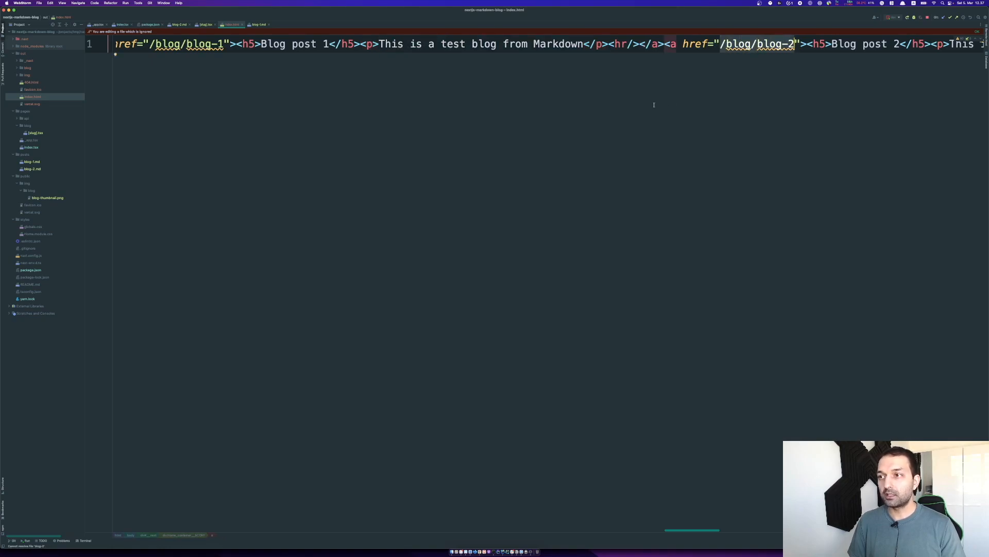
pyautogui.click(205, 24)
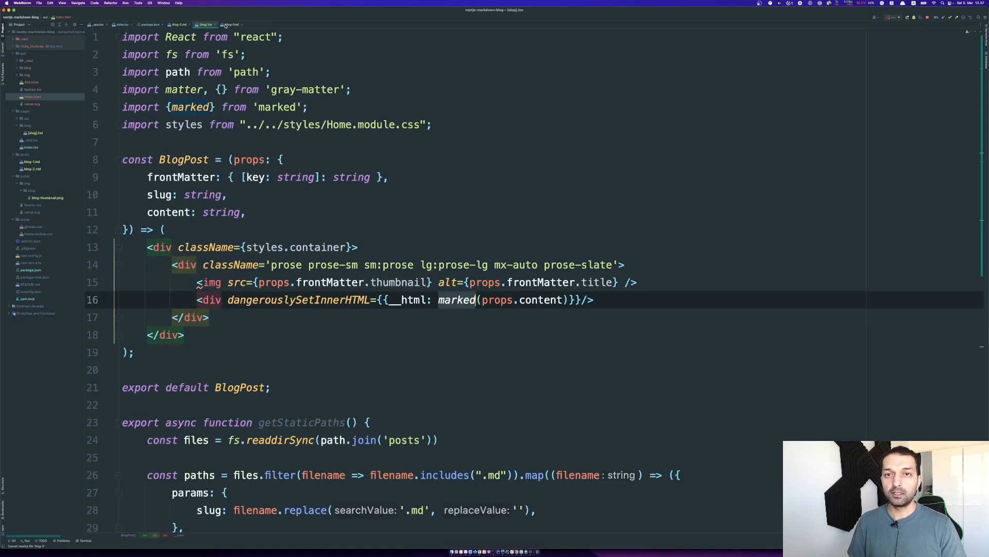